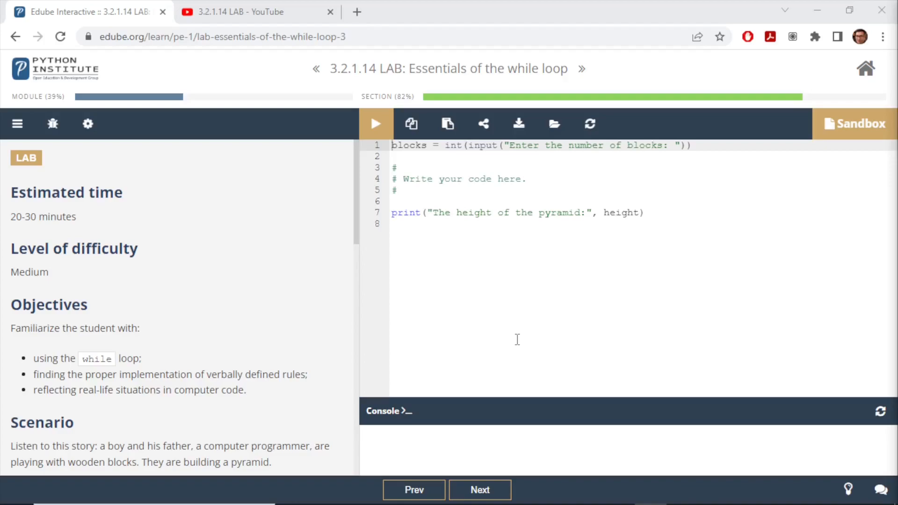
mouse_move(346, 239)
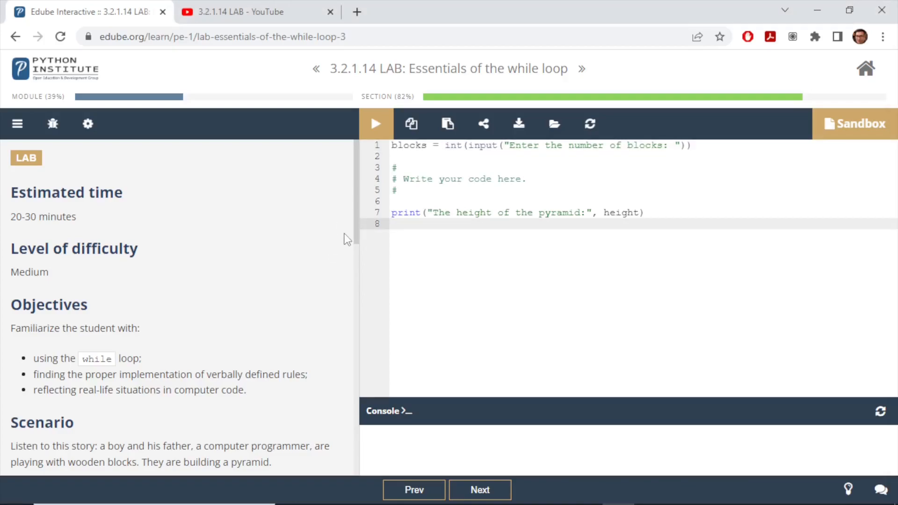
mouse_move(346, 79)
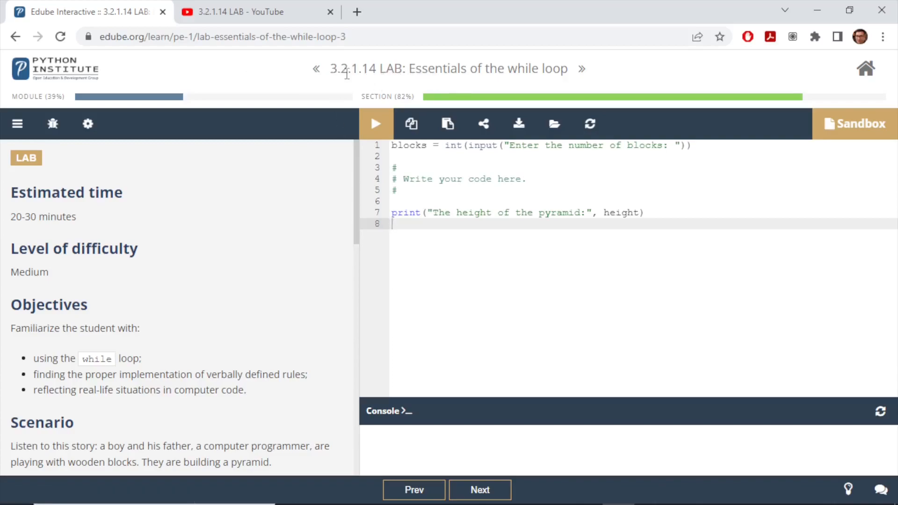
Scroll the lab instructions down to the block-pyramid figure and the task description.
double_click(366, 68)
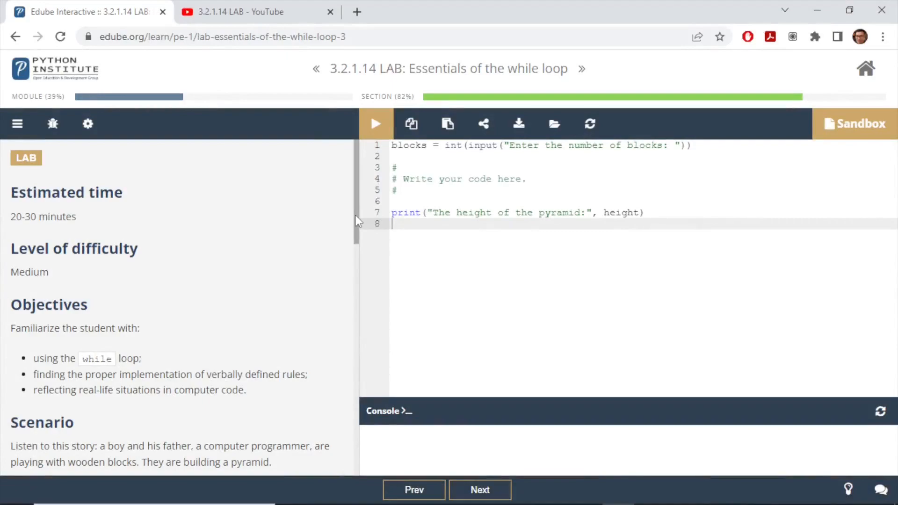
scroll(down, 3)
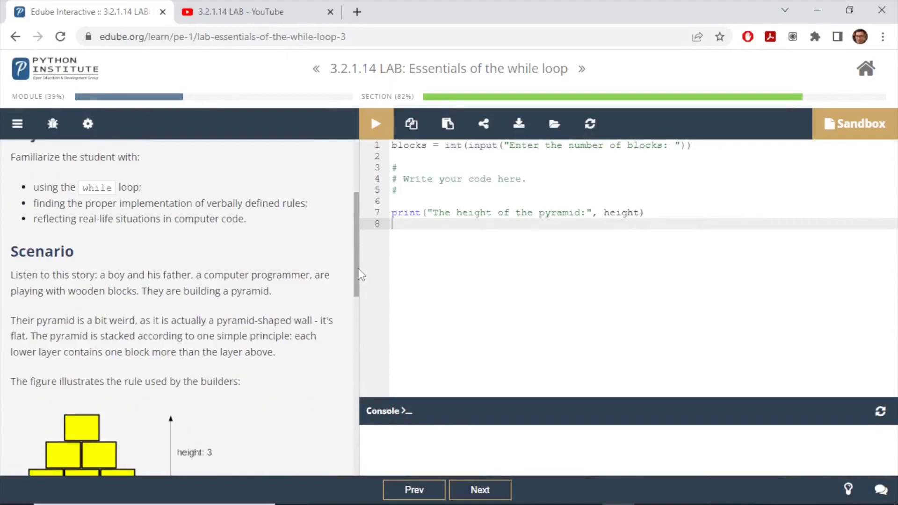
scroll(down, 3)
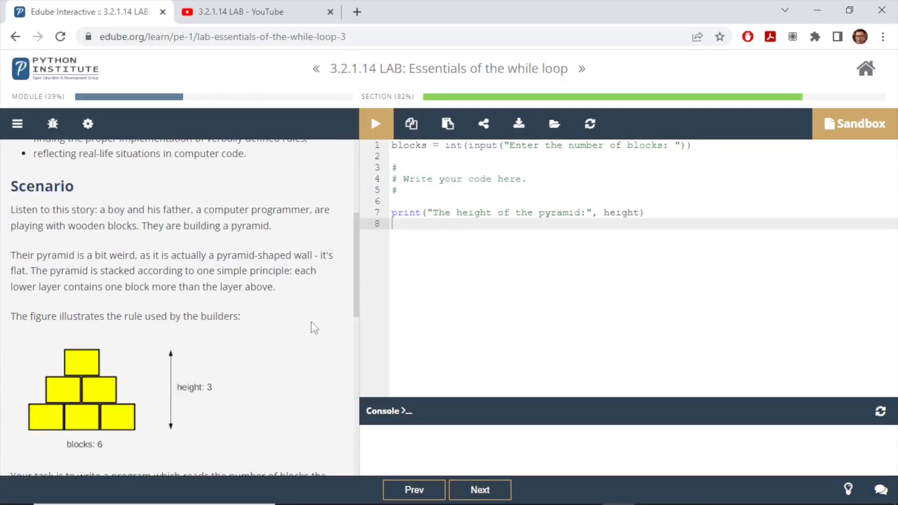
mouse_move(274, 359)
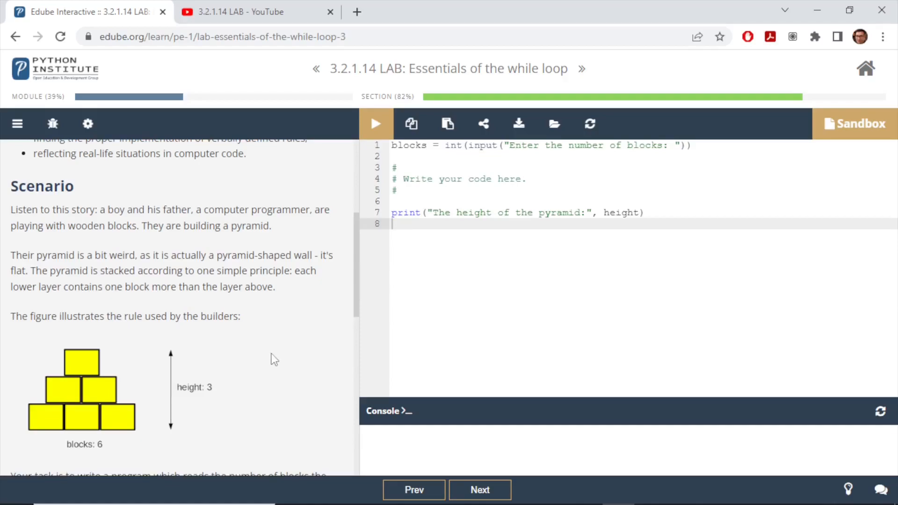
scroll(down, 3)
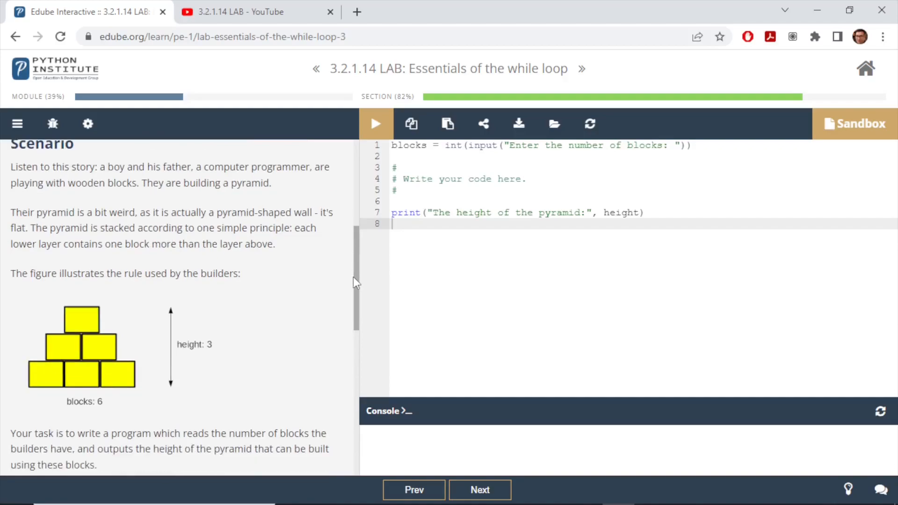
mouse_move(79, 373)
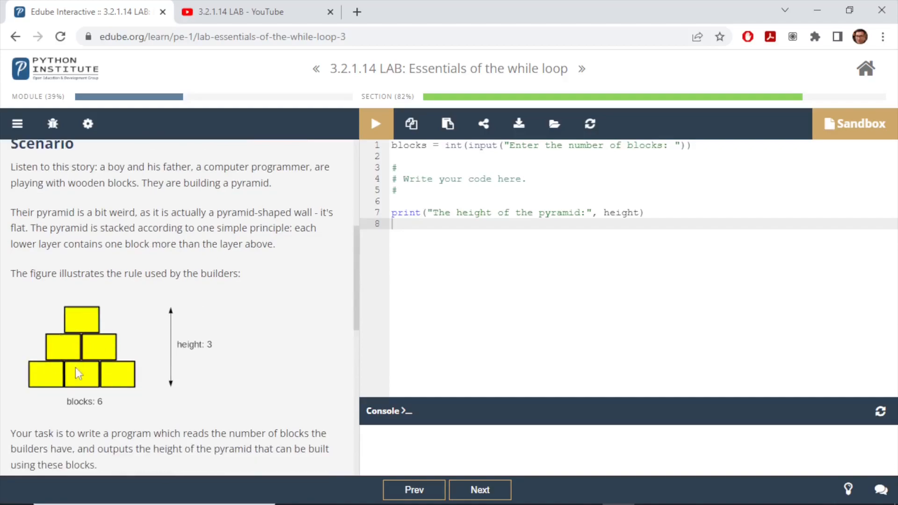
mouse_move(95, 314)
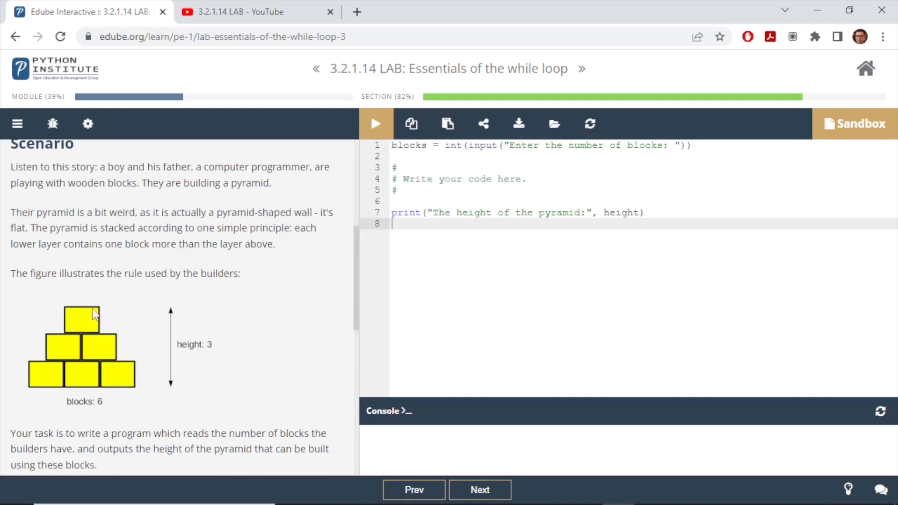
mouse_move(136, 354)
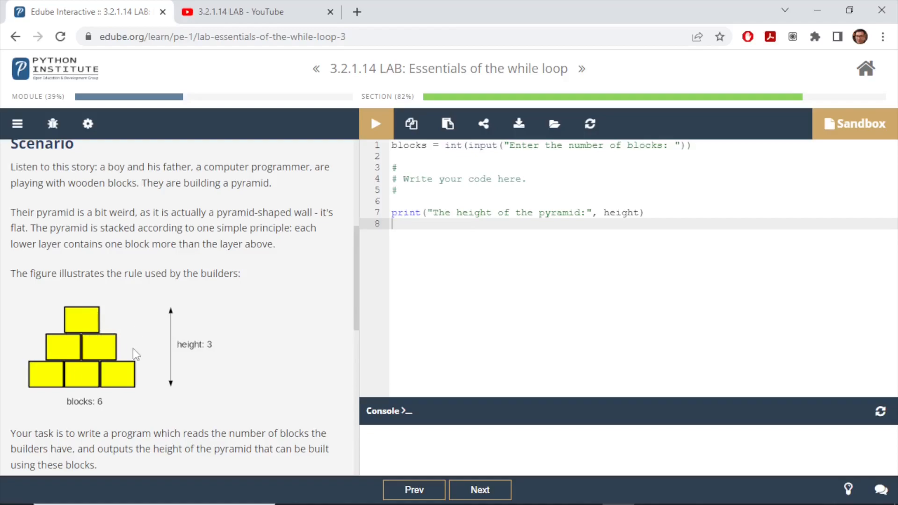
mouse_move(139, 371)
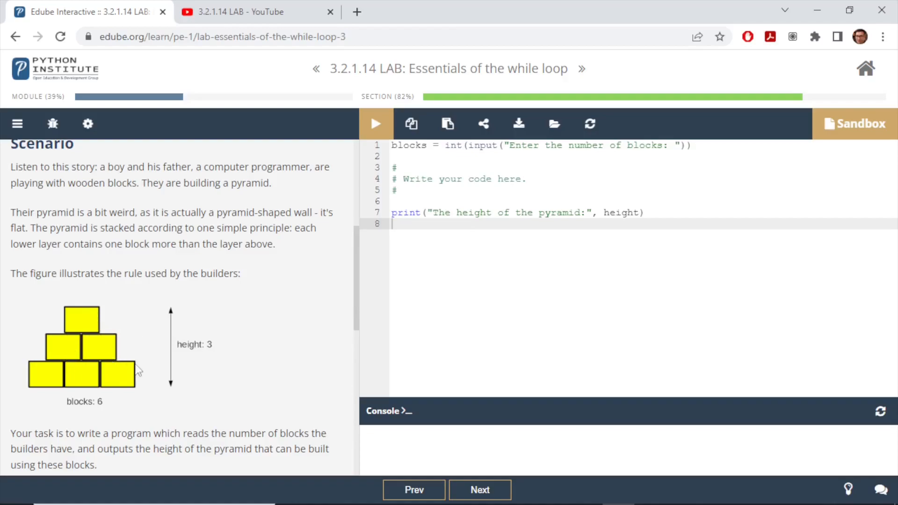
mouse_move(126, 326)
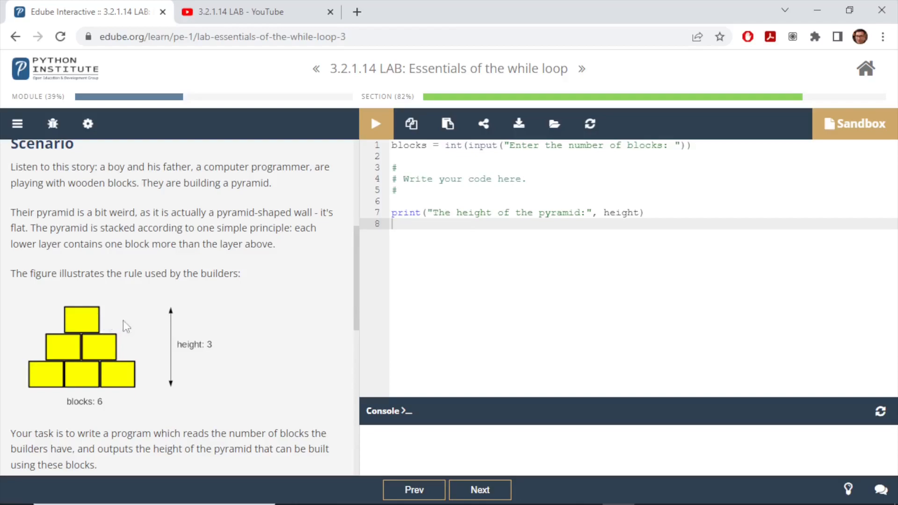
mouse_move(138, 383)
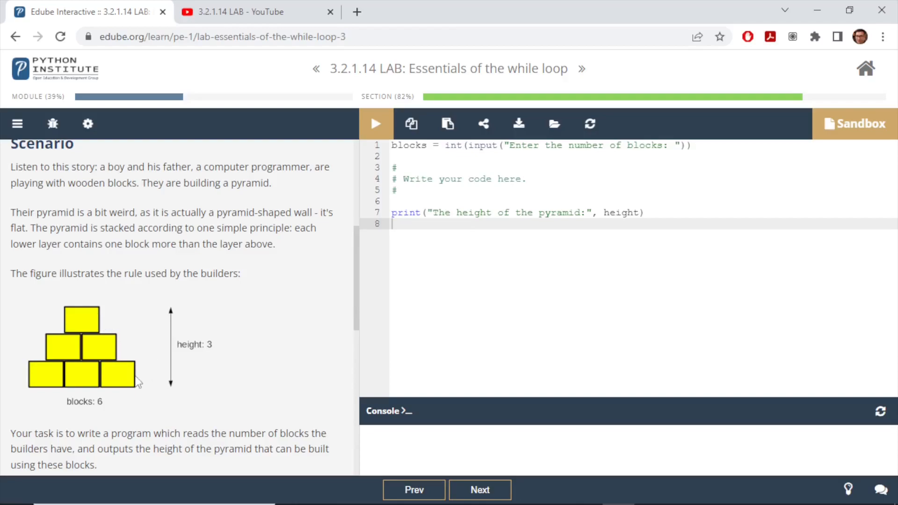
mouse_move(271, 361)
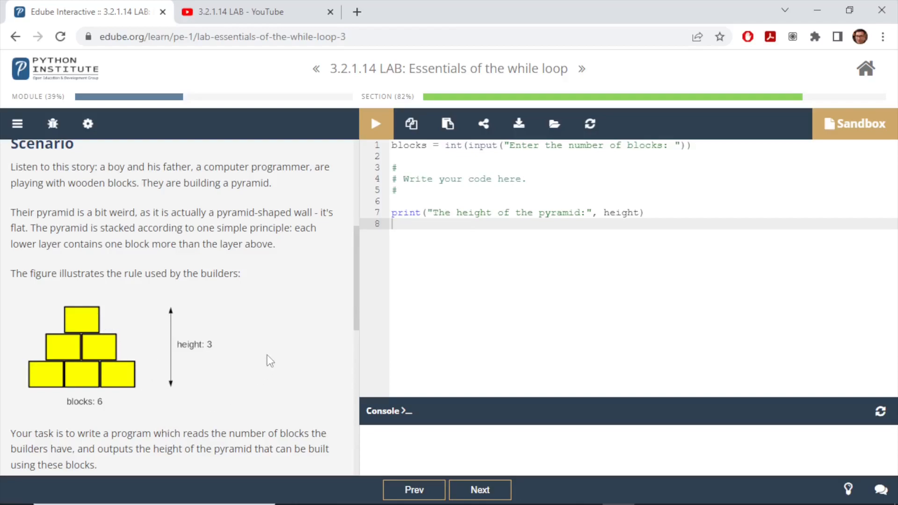
mouse_move(324, 325)
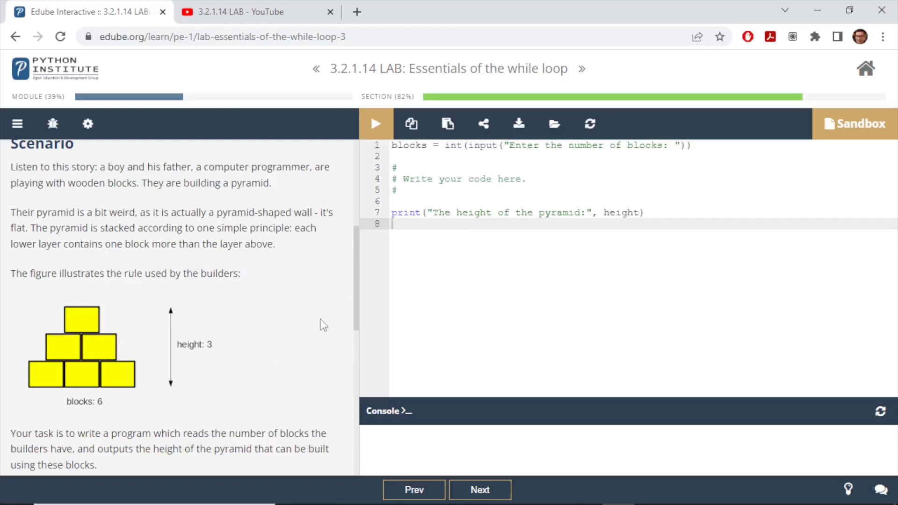
scroll(down, 3)
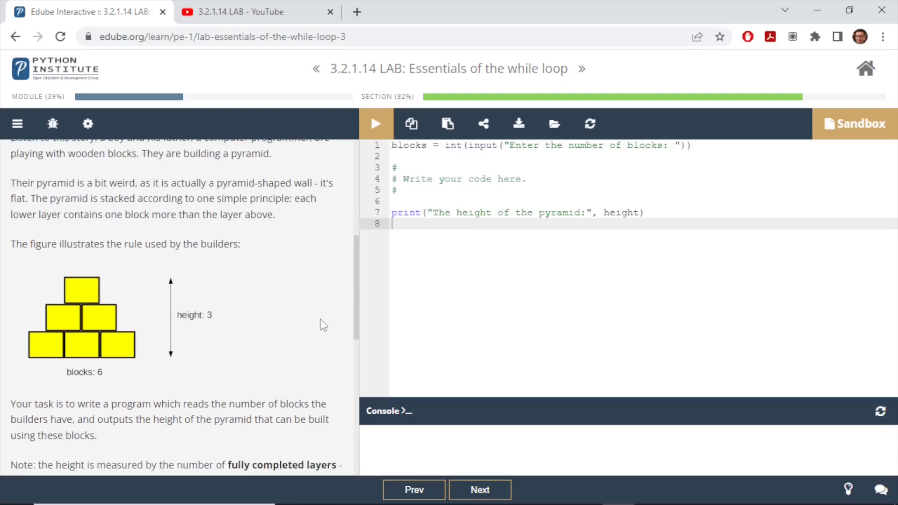
scroll(down, 3)
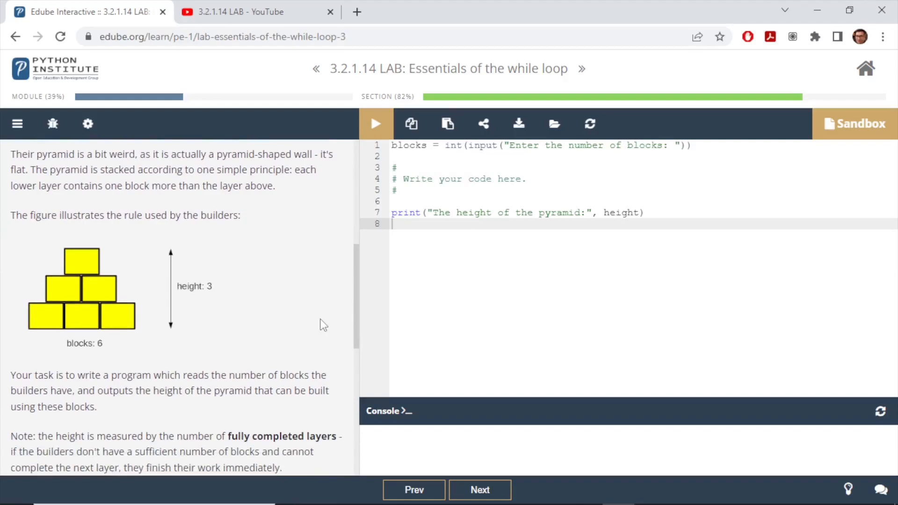
scroll(down, 3)
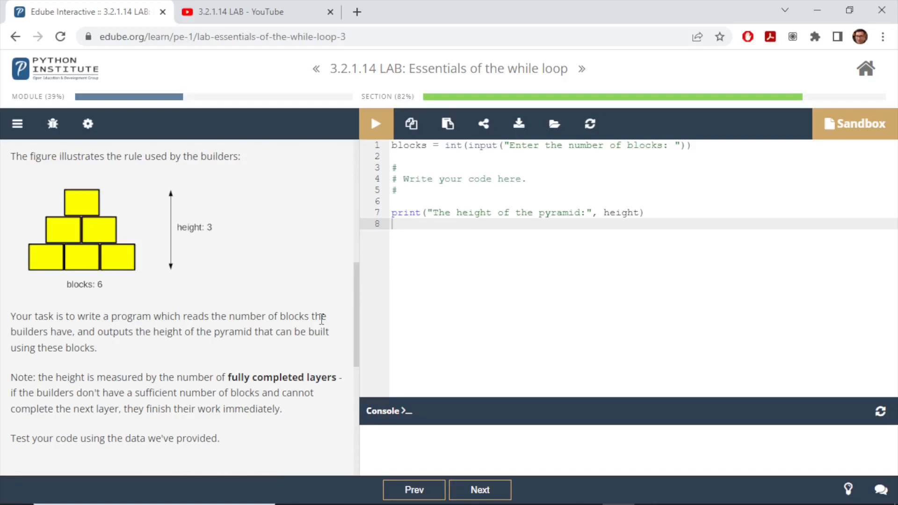
mouse_move(87, 207)
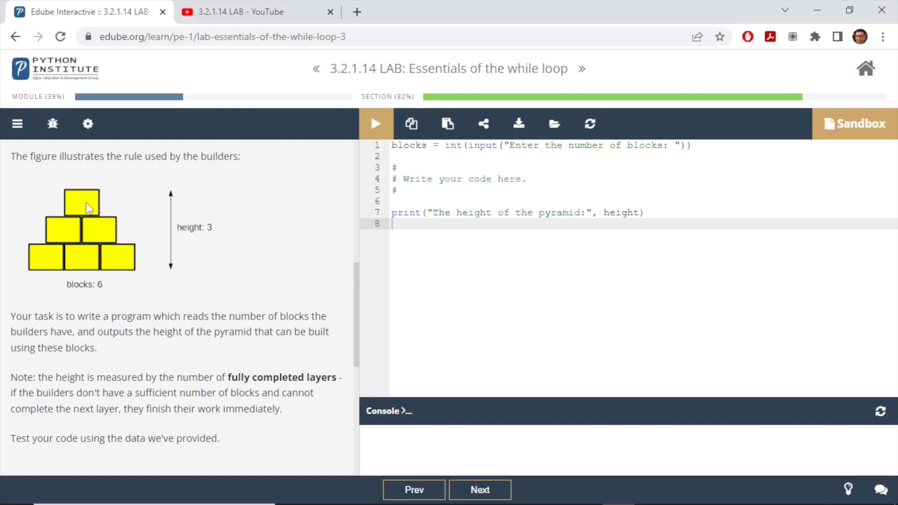
mouse_move(68, 228)
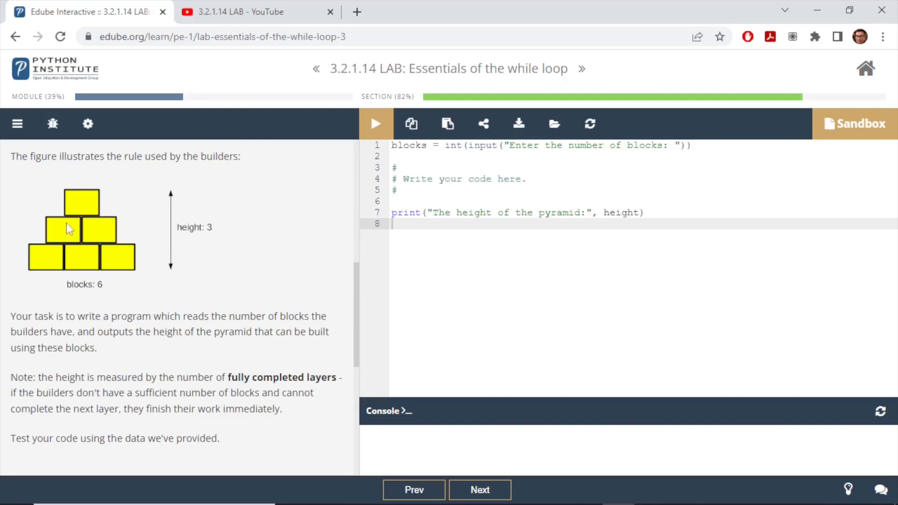
mouse_move(111, 242)
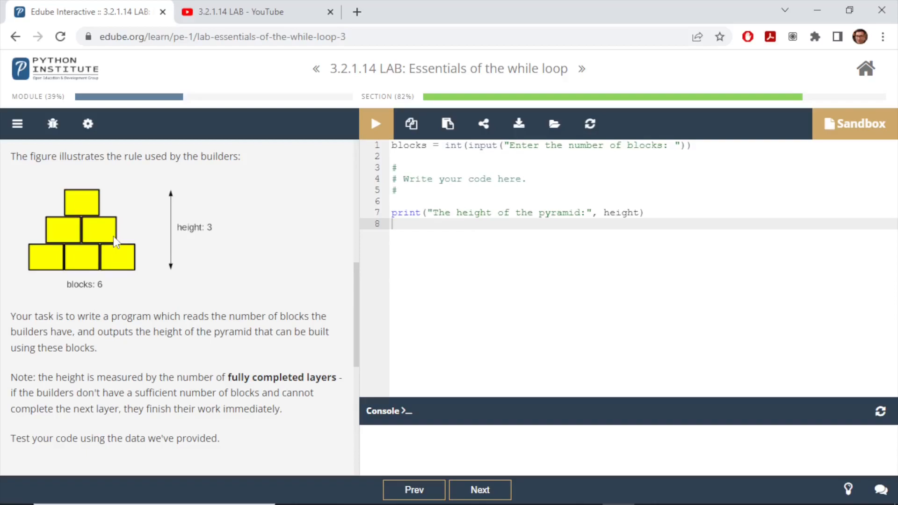
Scroll further to the Test Data section with sample inputs 6, 20, 1000 and 2.
scroll(down, 3)
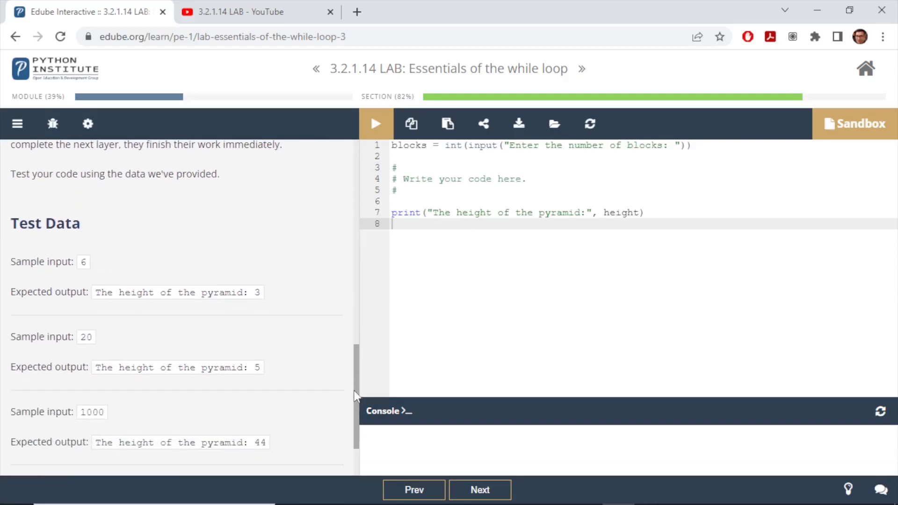
scroll(down, 3)
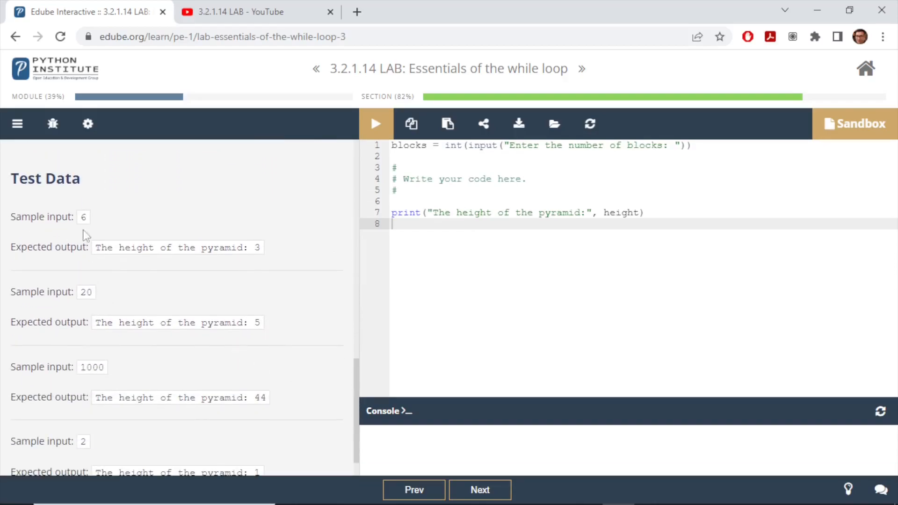
mouse_move(257, 255)
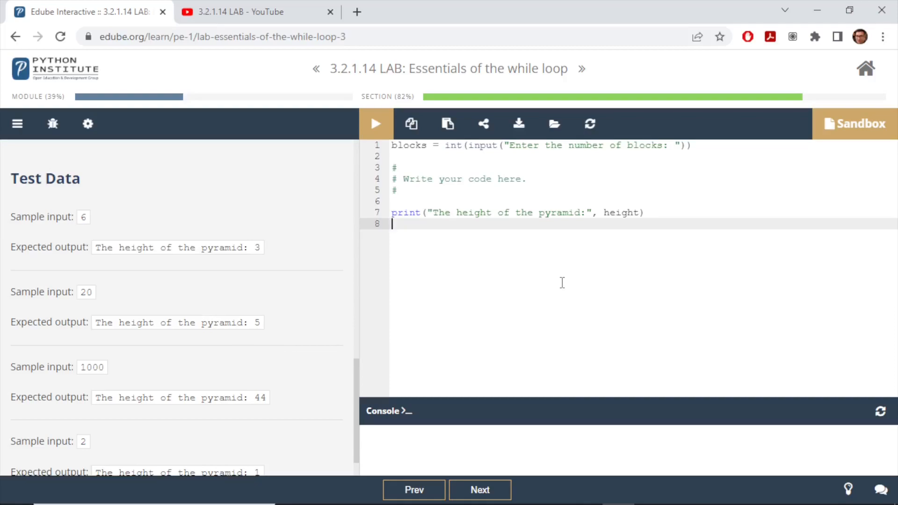
mouse_move(497, 298)
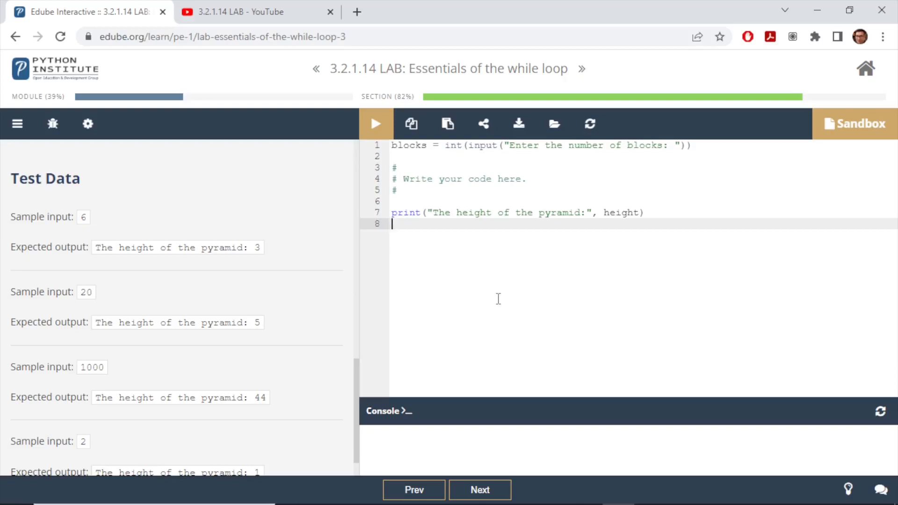
mouse_move(473, 317)
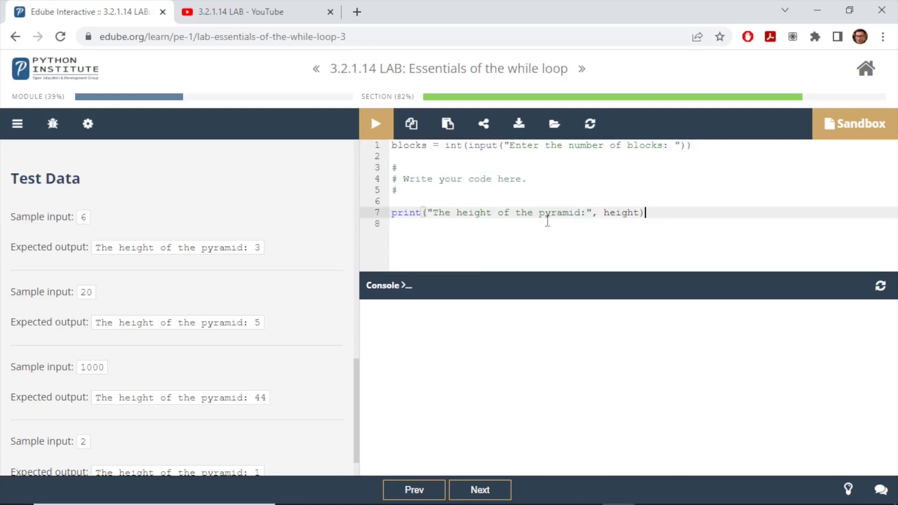
Replace the comment with height = 0, blocks_used = 0 and a 'while blocks_used < block:' header.
click(402, 190)
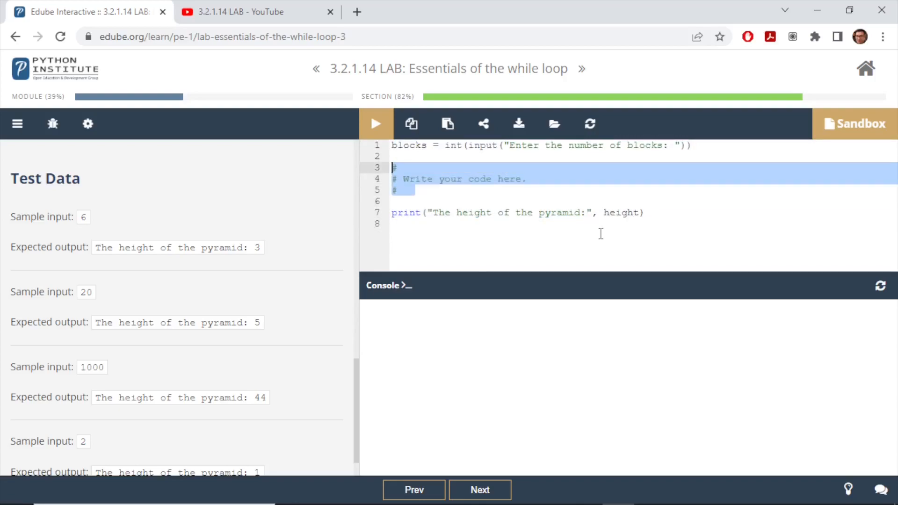
text(height)
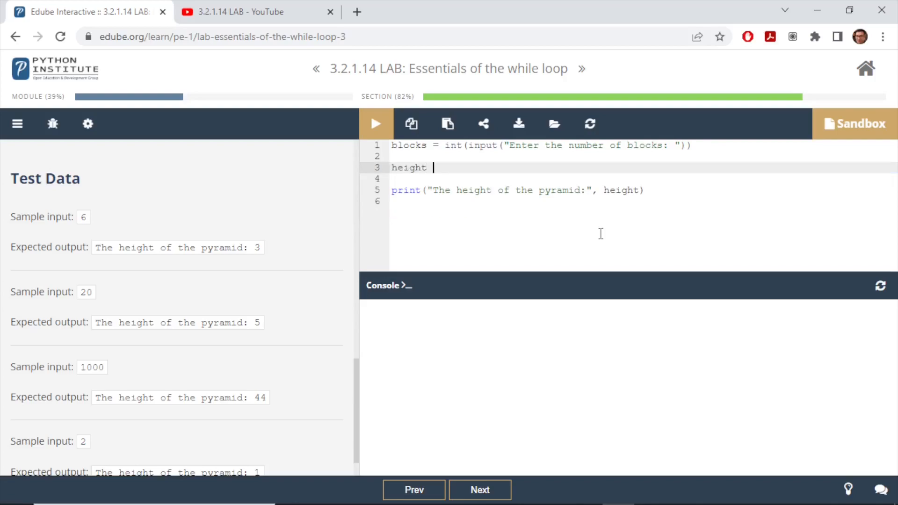
text(= 0)
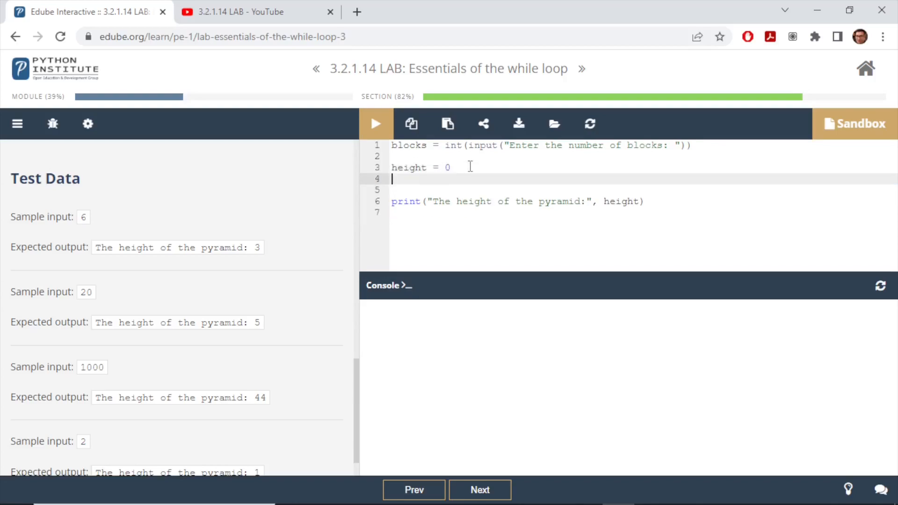
text(while)
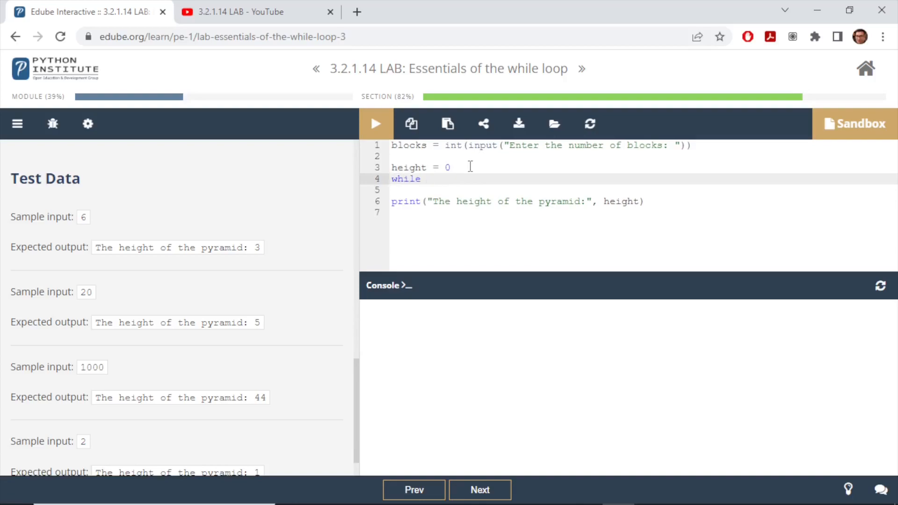
text(b)
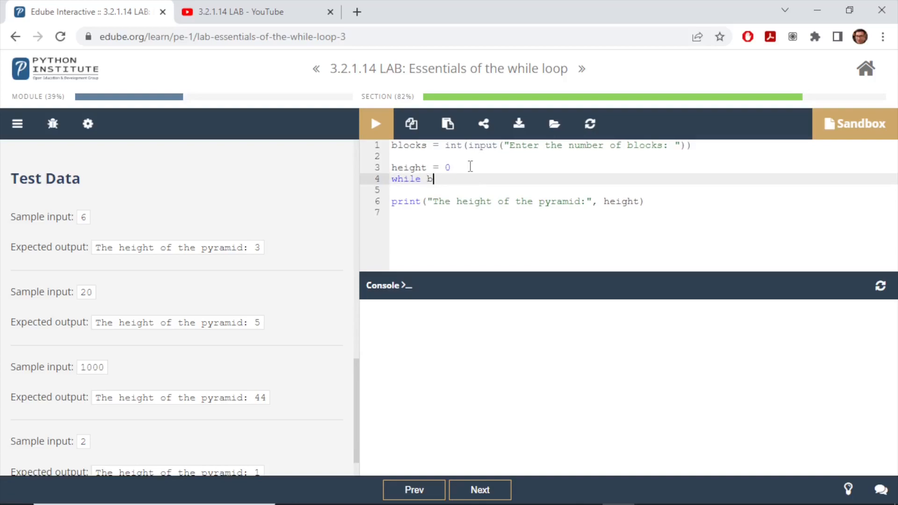
text(locks)
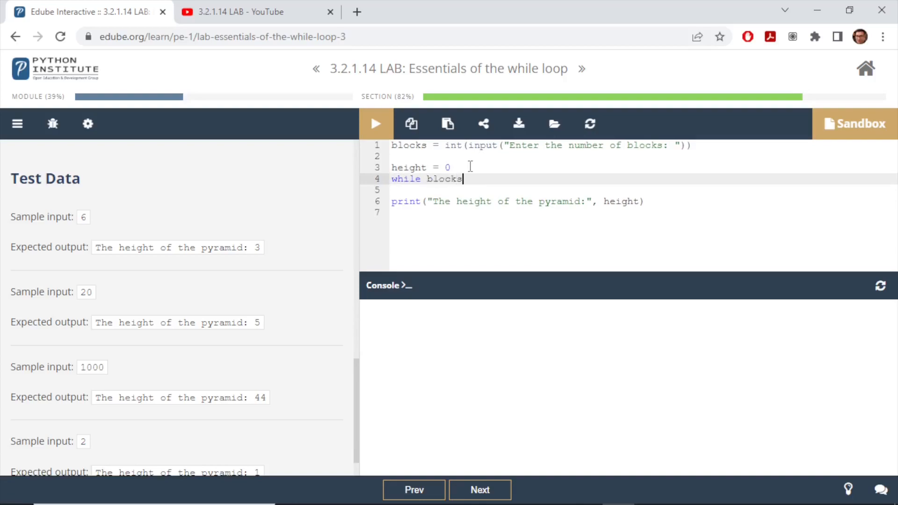
text(_used)
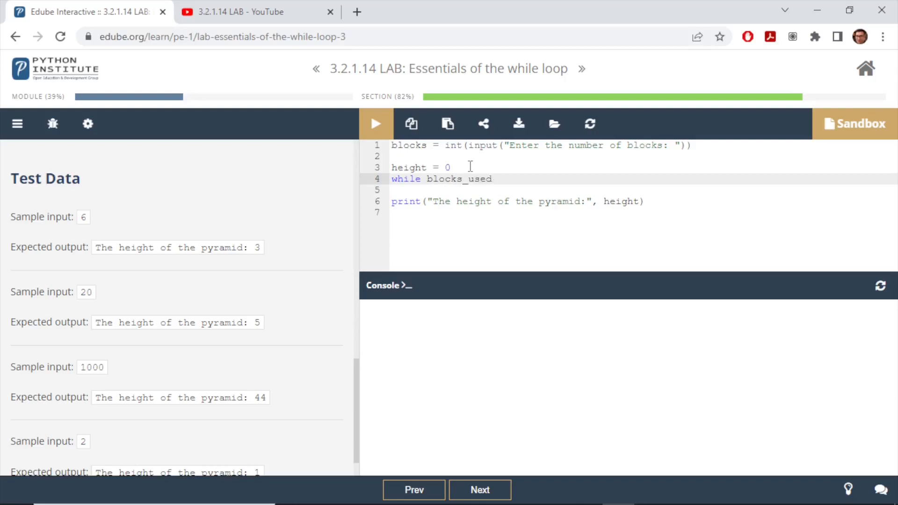
text(<)
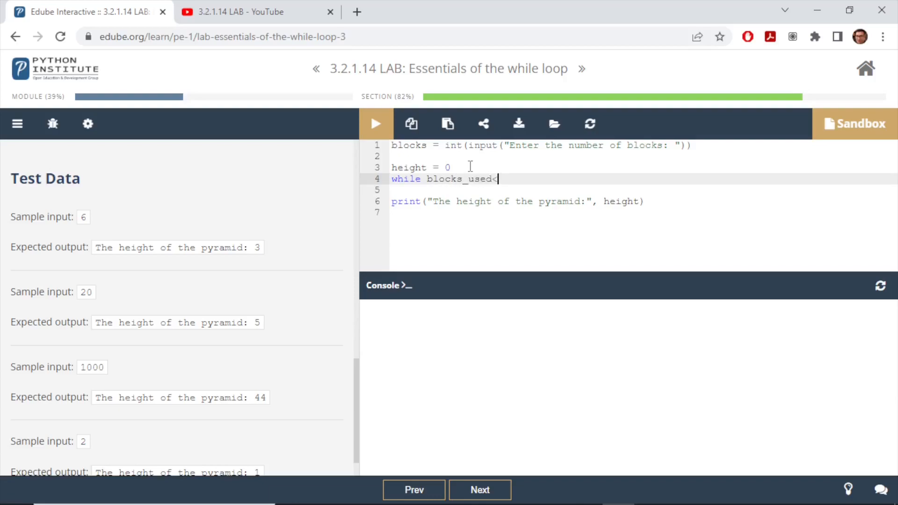
text(block)
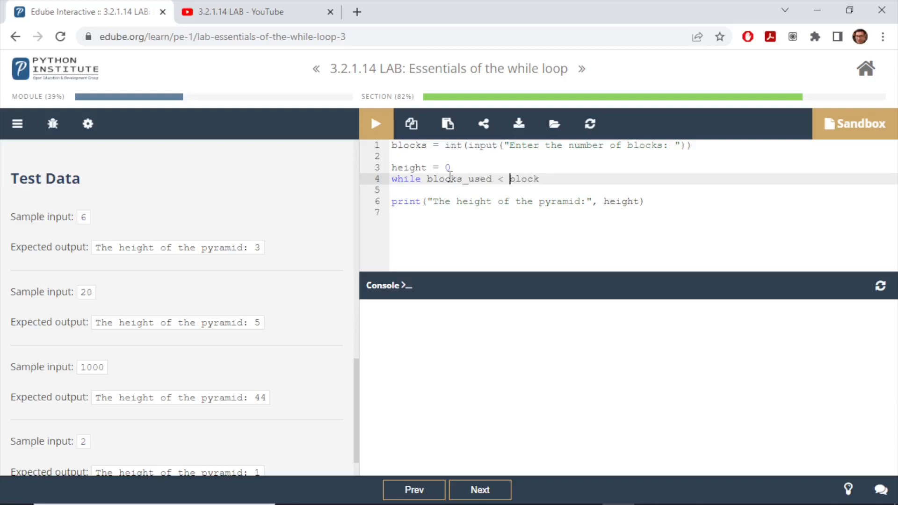
text(blocks_used)
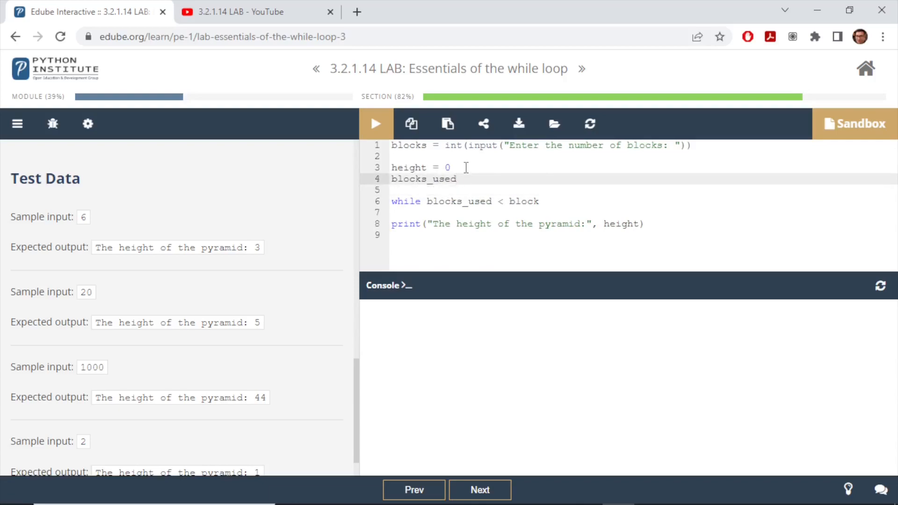
text(=0)
click(643, 201)
text(:)
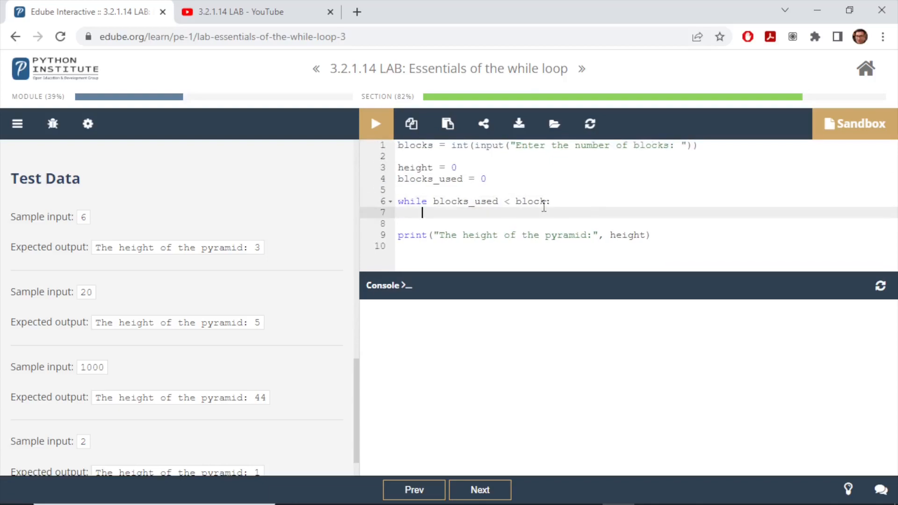
Write the loop body 'blocks_used = blocks_used + step', noting step is undefined.
text(blocks_used)
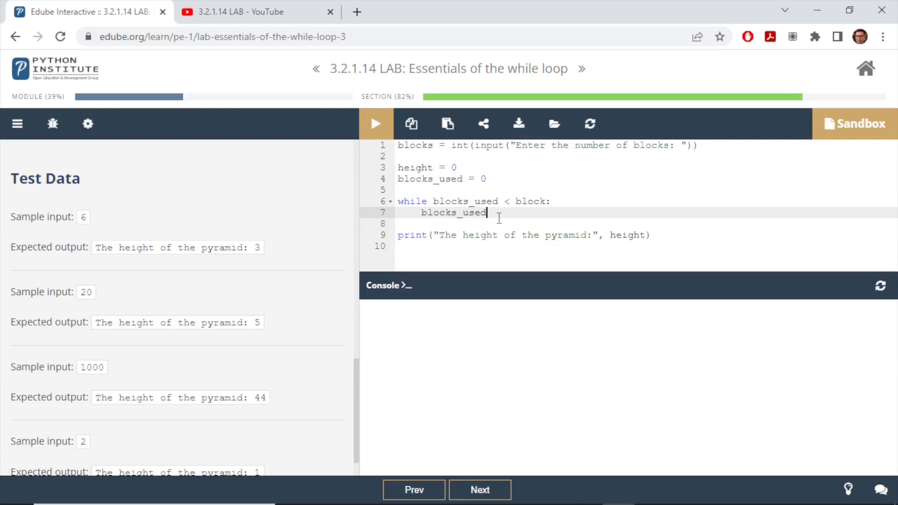
mouse_move(493, 216)
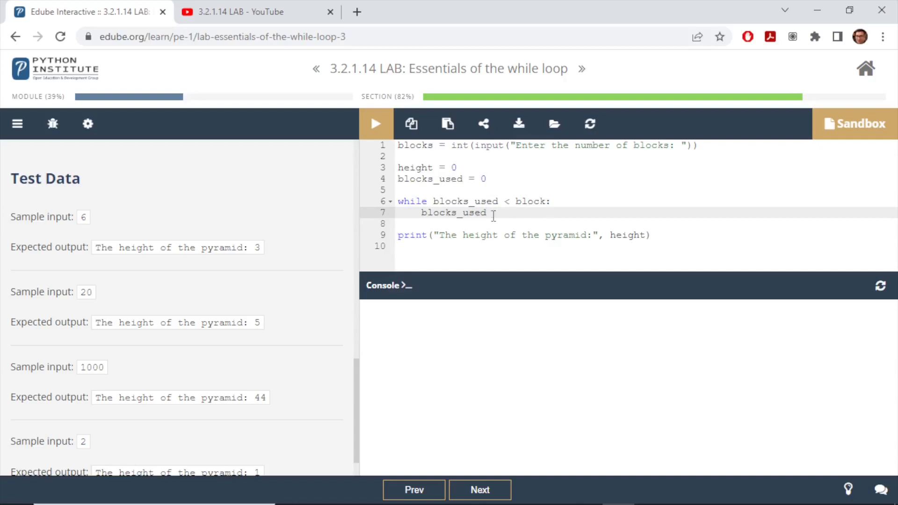
text(= blocks_used + st)
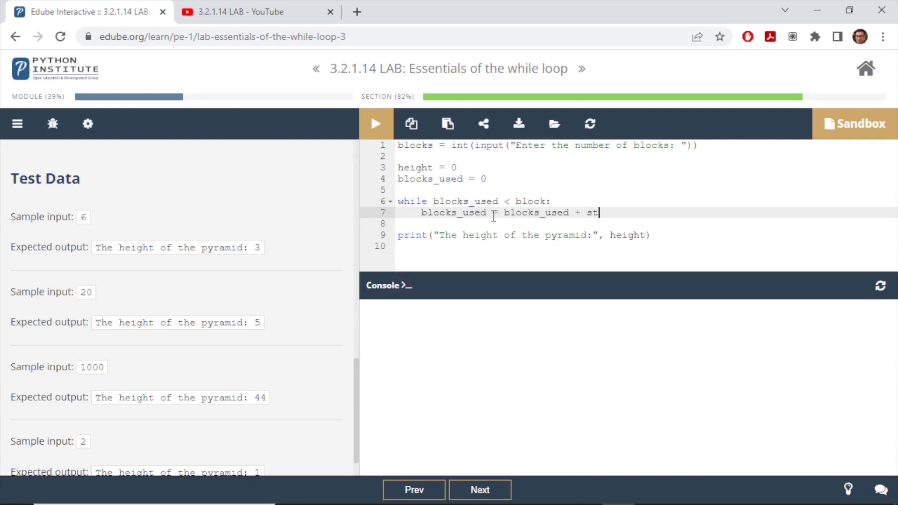
text(ep)
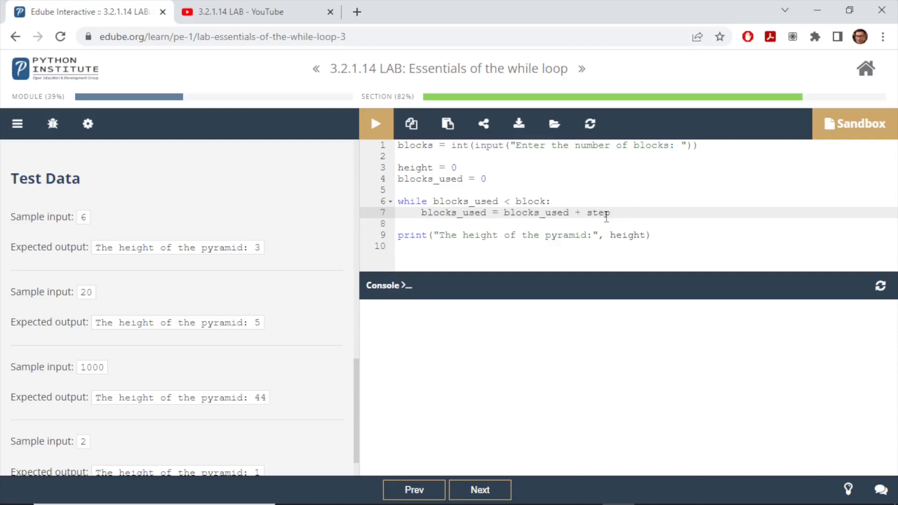
double_click(598, 212)
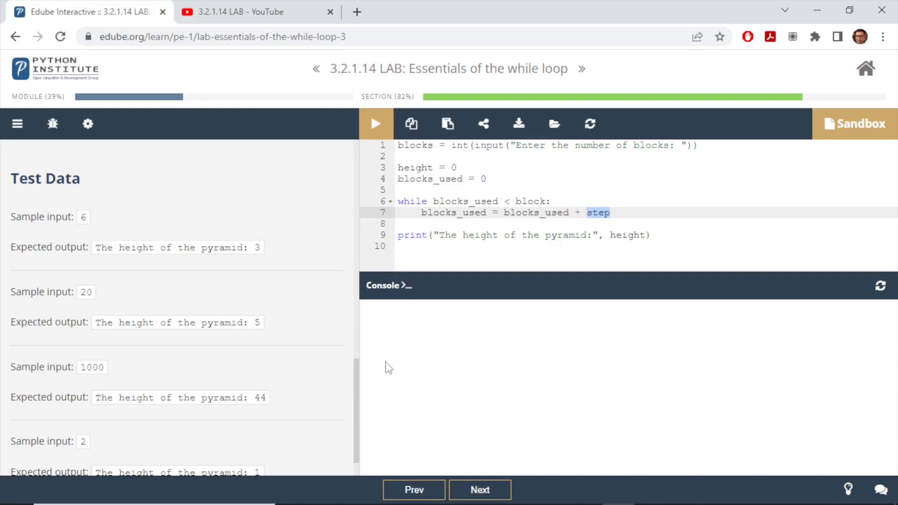
Add a 'step = 1' line under blocks_used = 0, above the while loop.
scroll(up, 3)
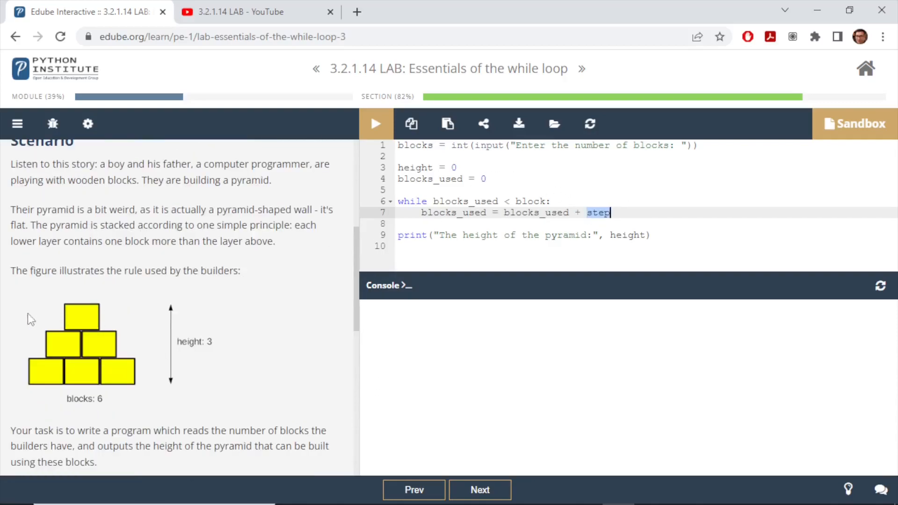
mouse_move(97, 320)
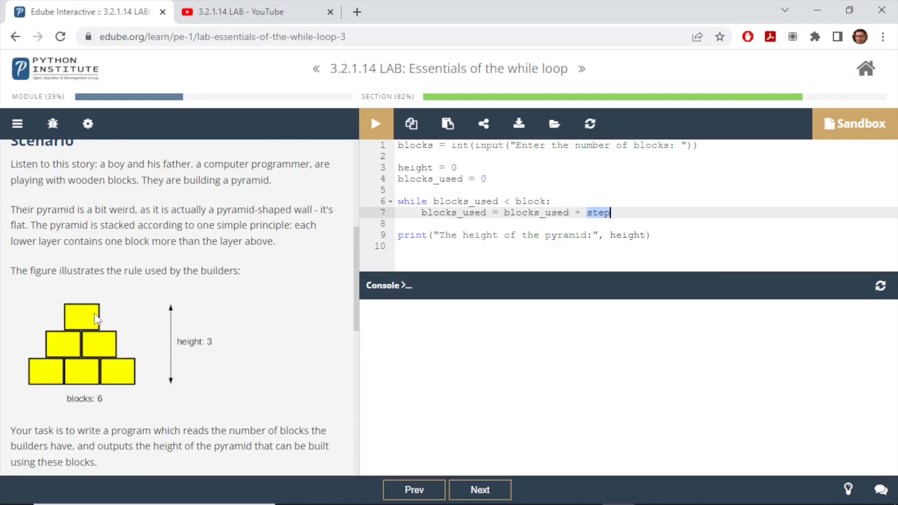
mouse_move(147, 382)
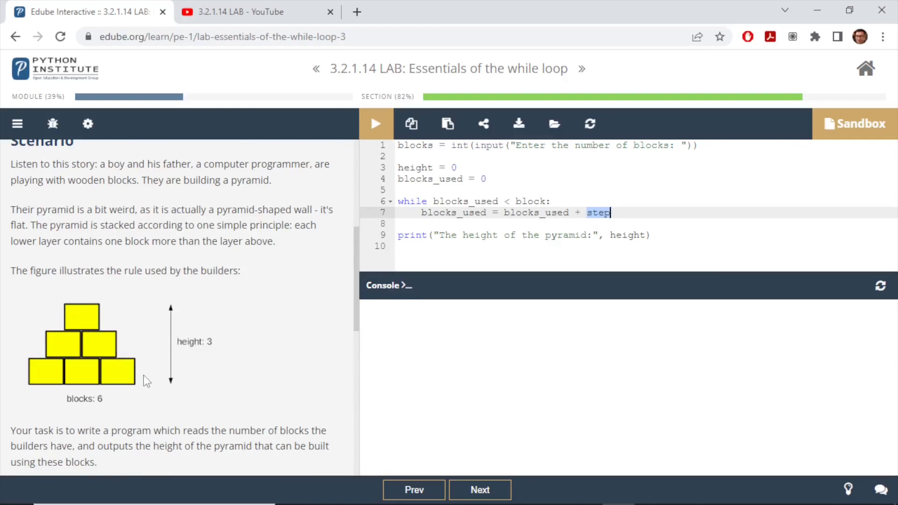
mouse_move(91, 321)
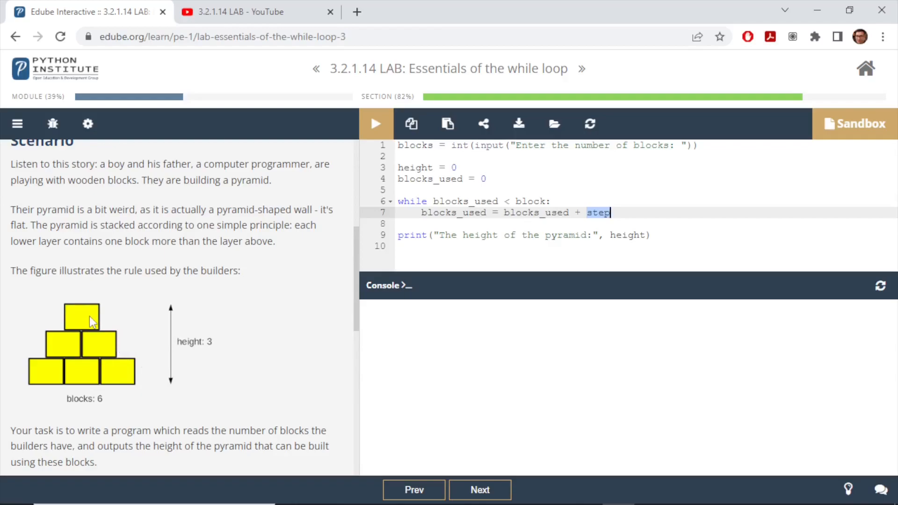
click(486, 179)
text(step = 1)
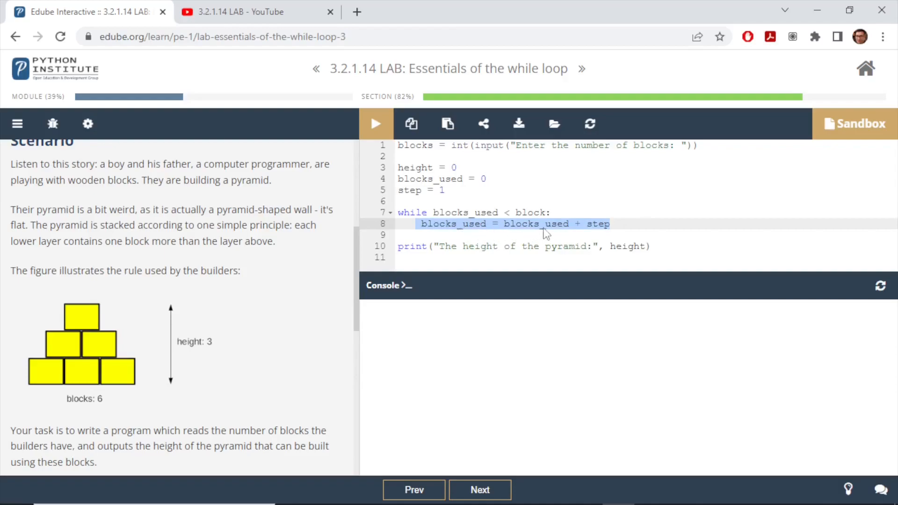
click(484, 179)
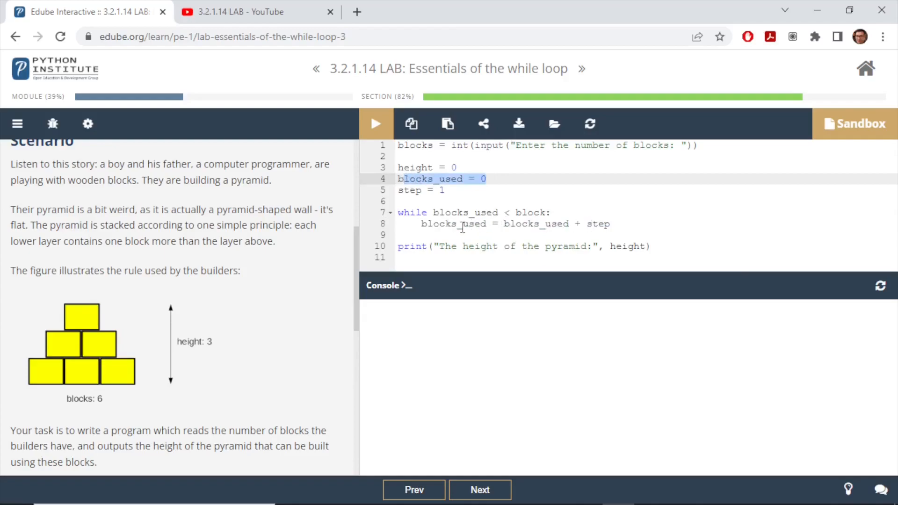
click(612, 224)
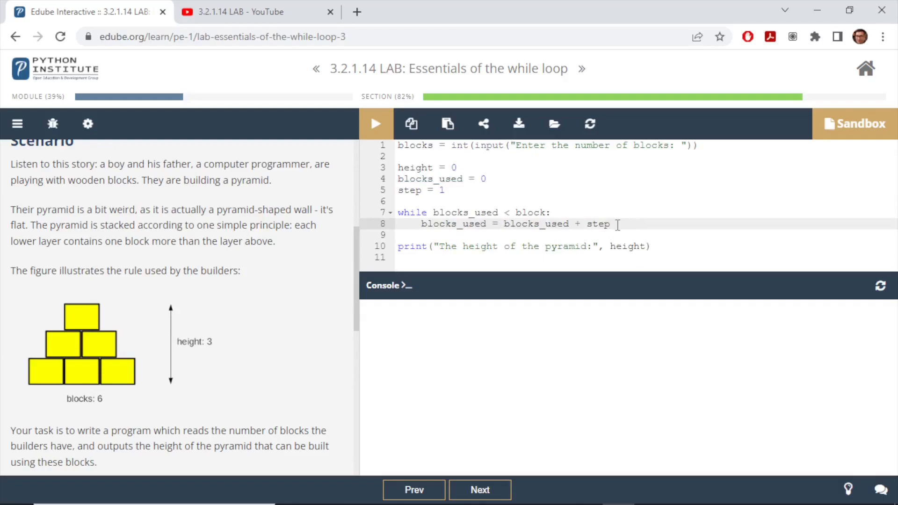
mouse_move(142, 333)
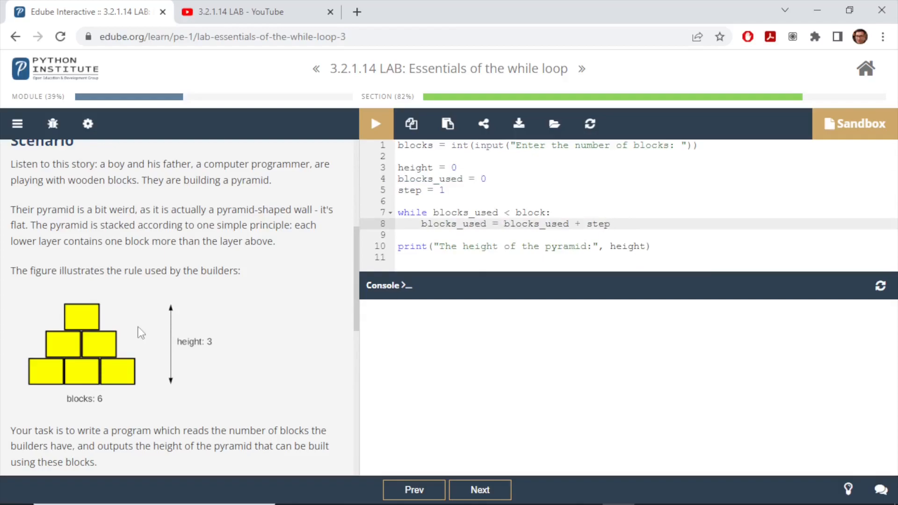
mouse_move(154, 374)
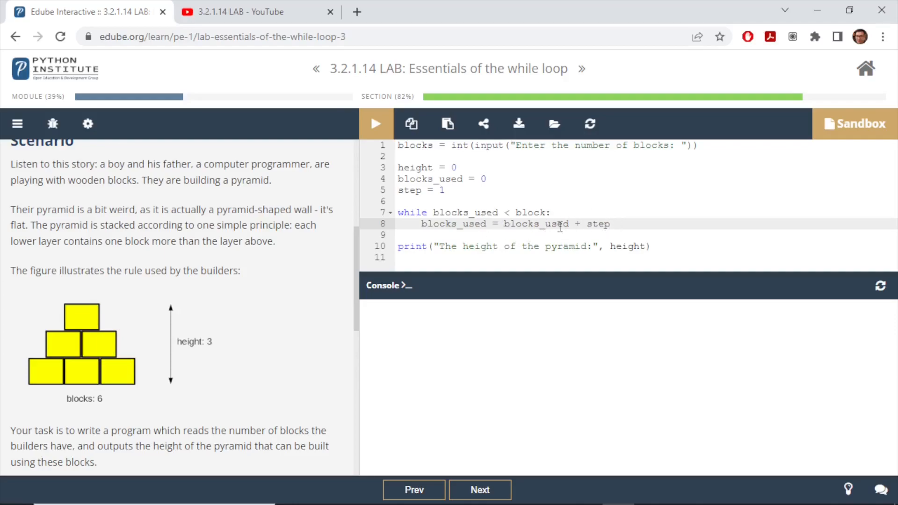
Add 'if blocks_used > blocks: break' followed by an 'else:' branch inside the loop.
double_click(536, 223)
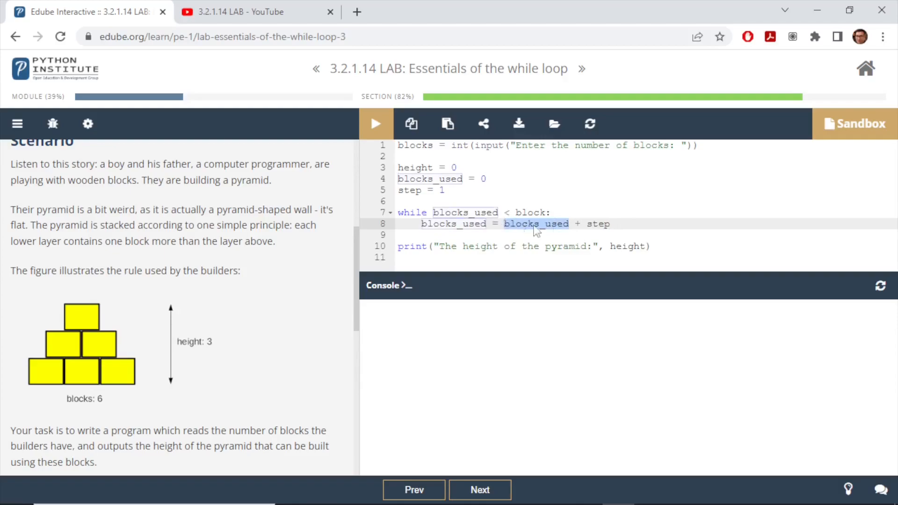
text(if)
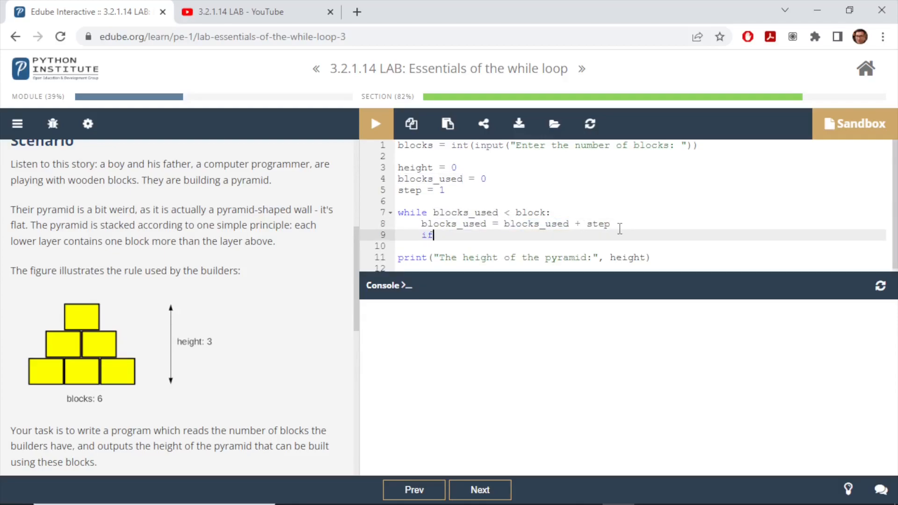
text(blocks_used)
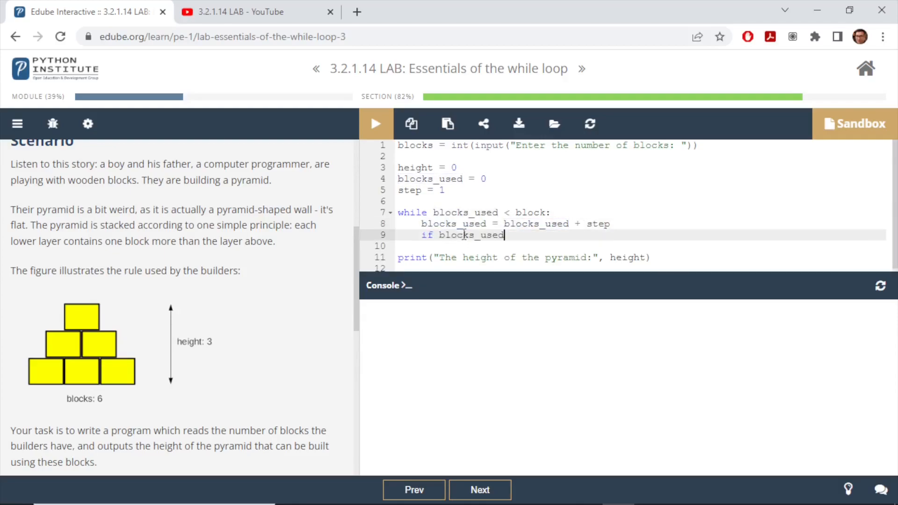
text(>)
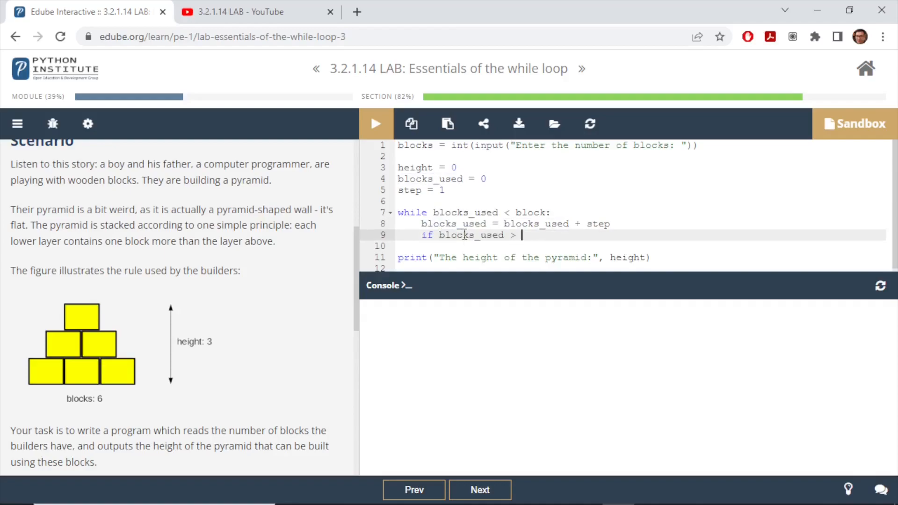
text(blocks:)
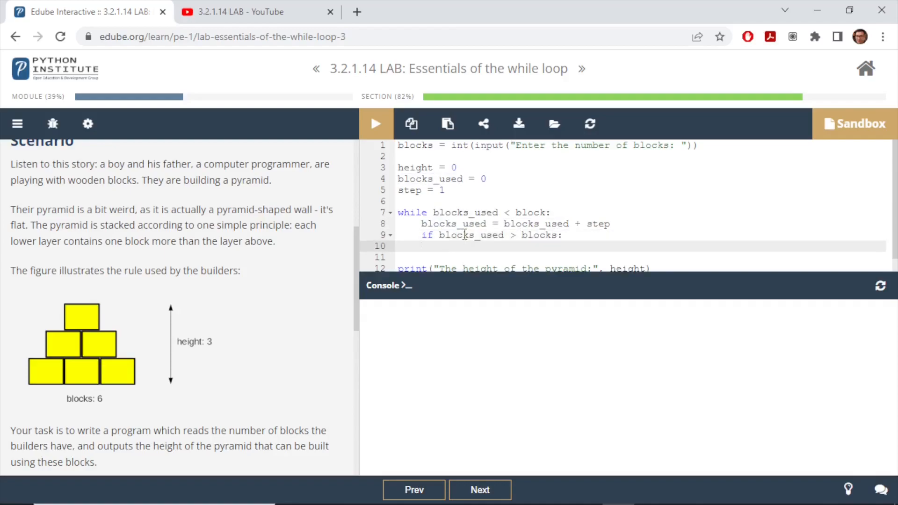
text(break)
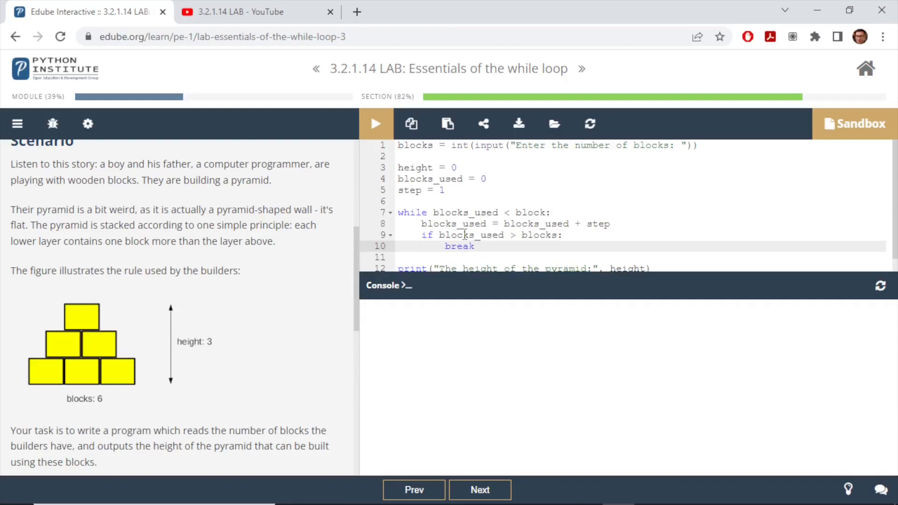
text(else:)
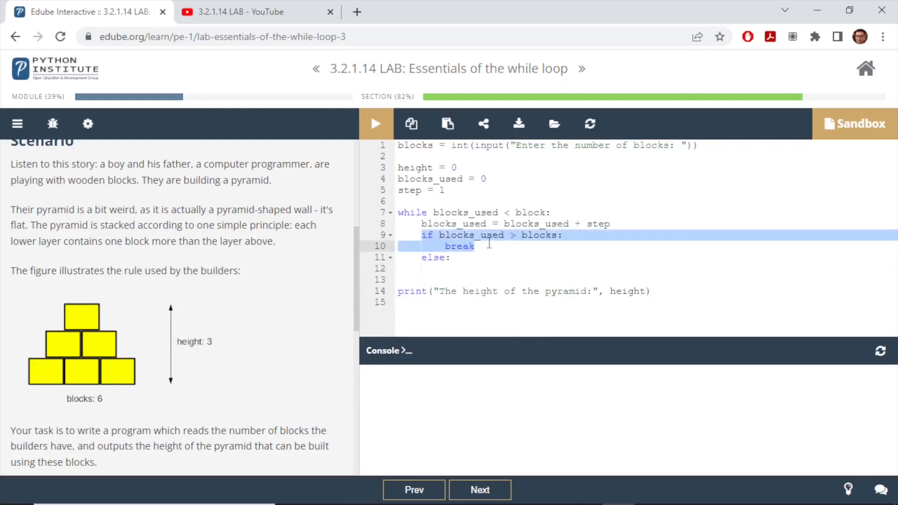
mouse_move(495, 241)
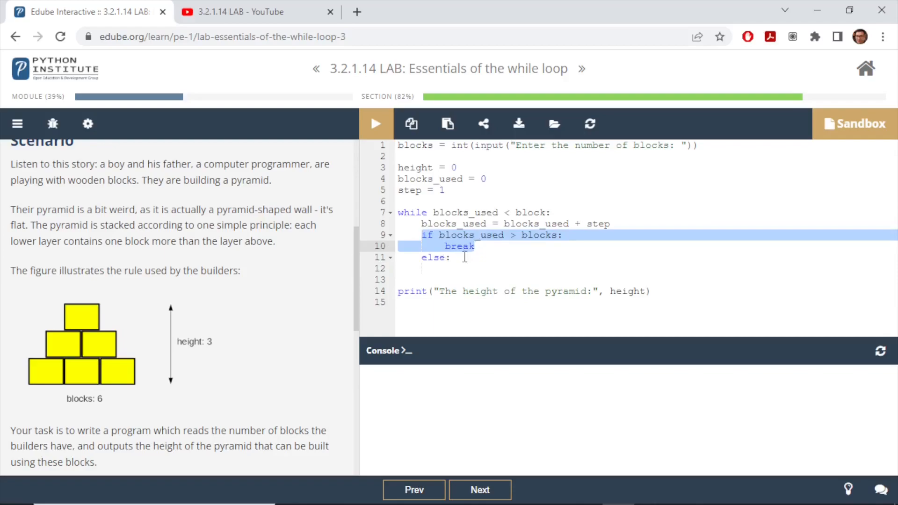
Fill the else body with height += 1 and step += 1, and rewrite the update as blocks_used += step.
click(445, 269)
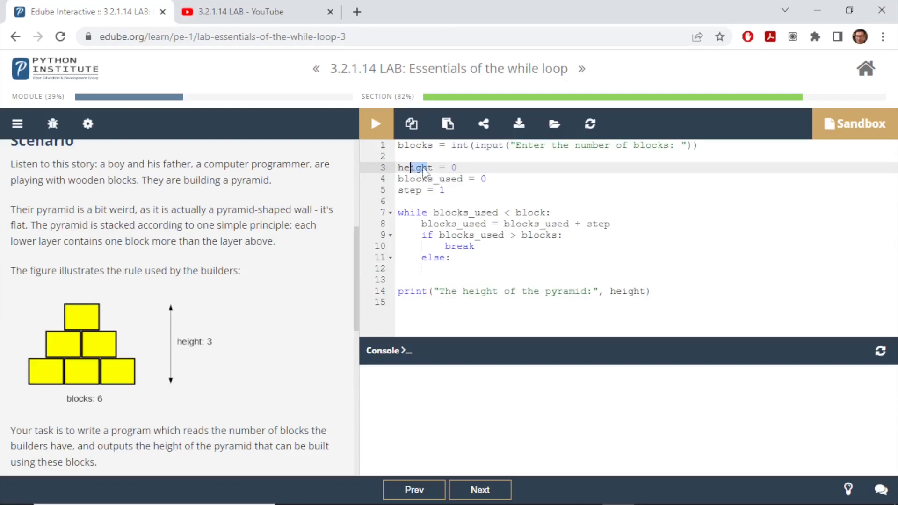
click(454, 257)
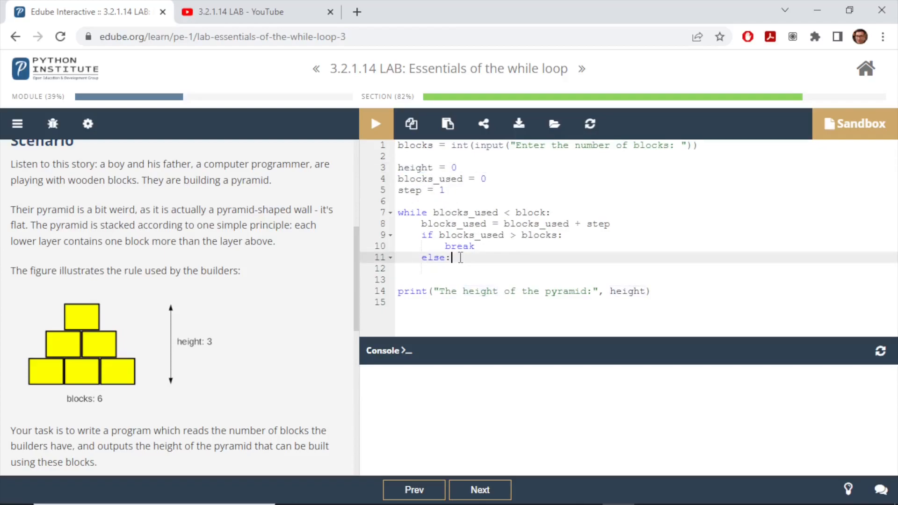
text(height)
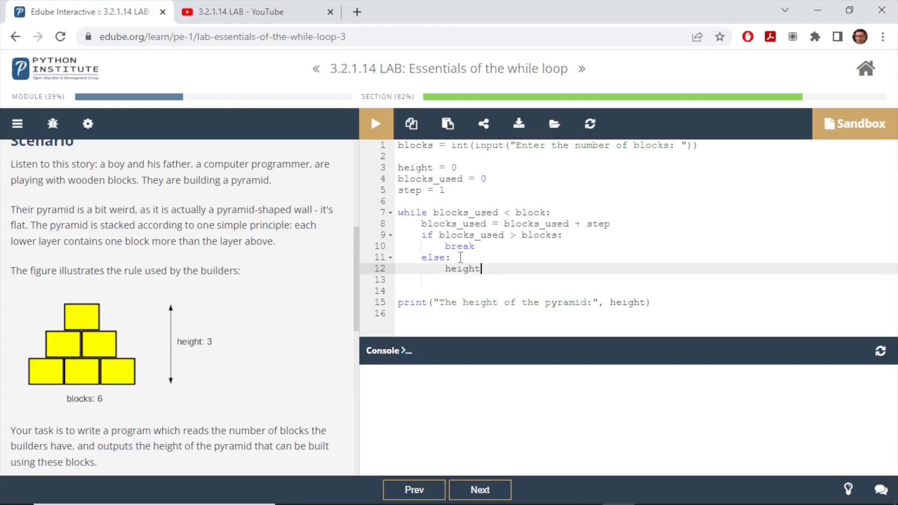
text(+= 1)
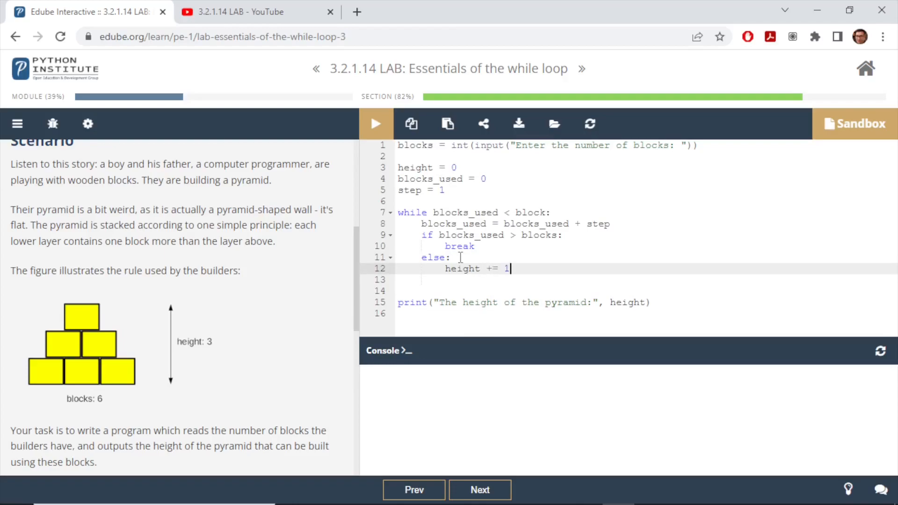
mouse_move(496, 269)
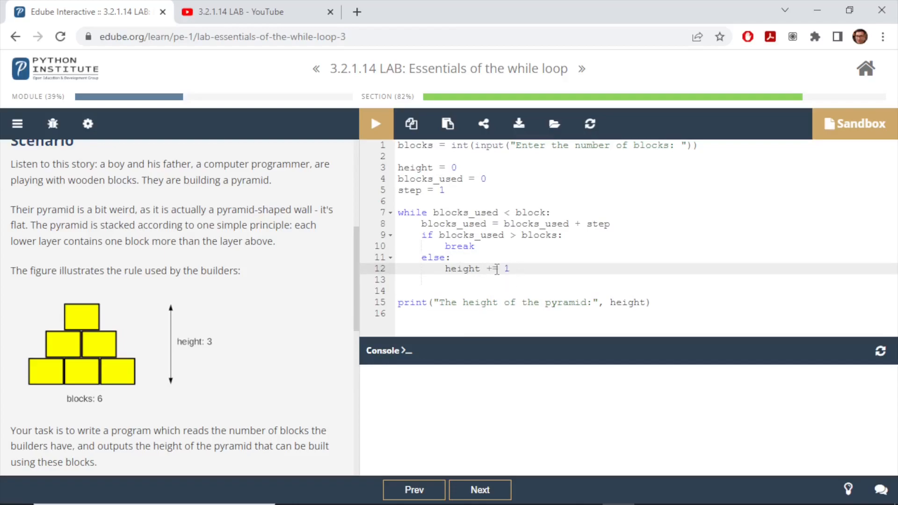
text(step +=)
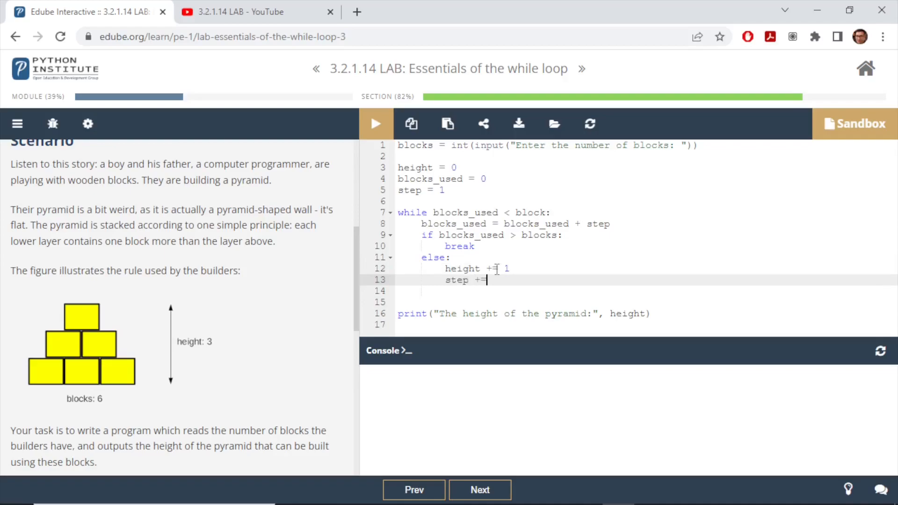
text(1)
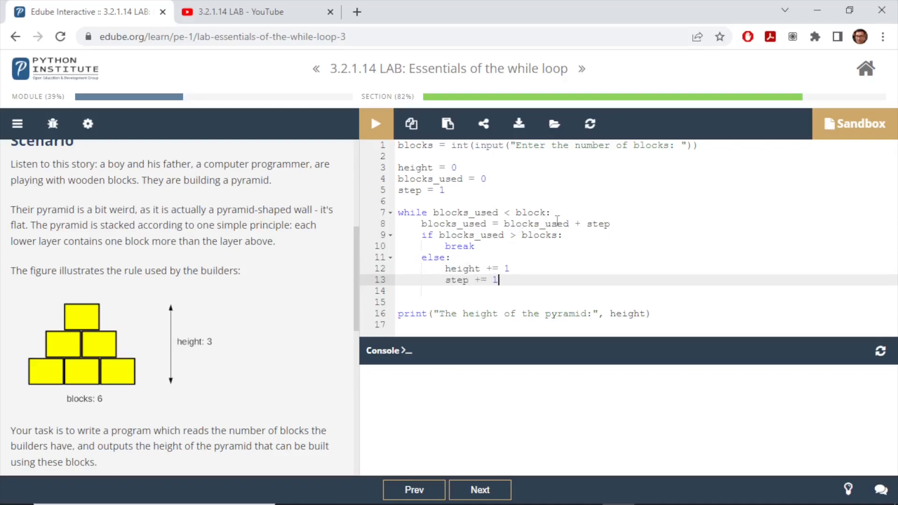
click(496, 224)
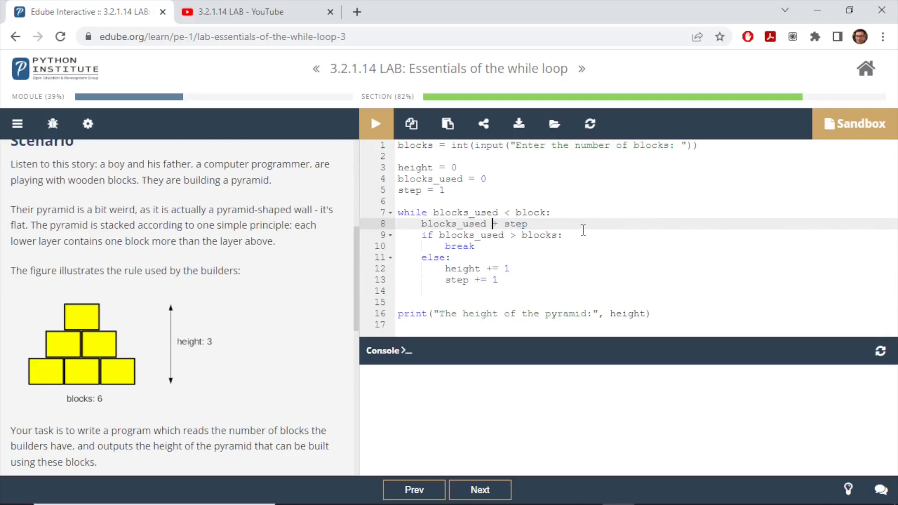
text(=)
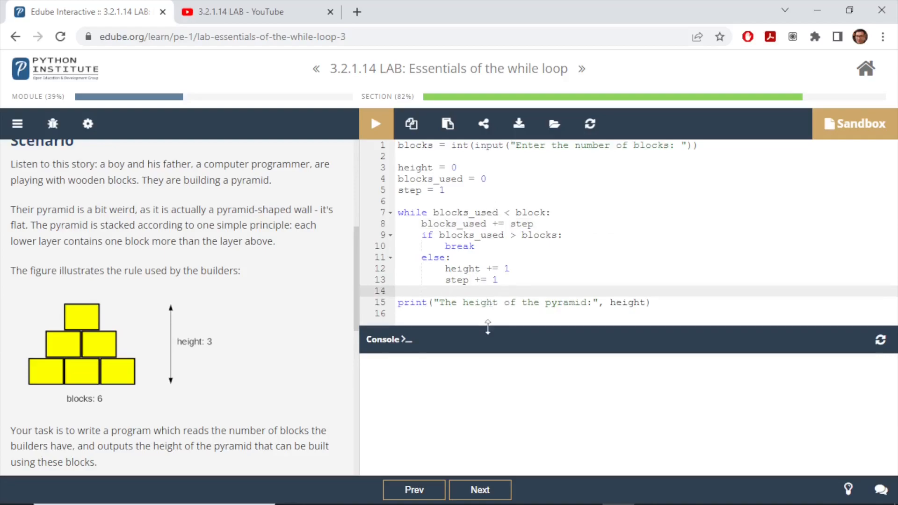
mouse_move(471, 320)
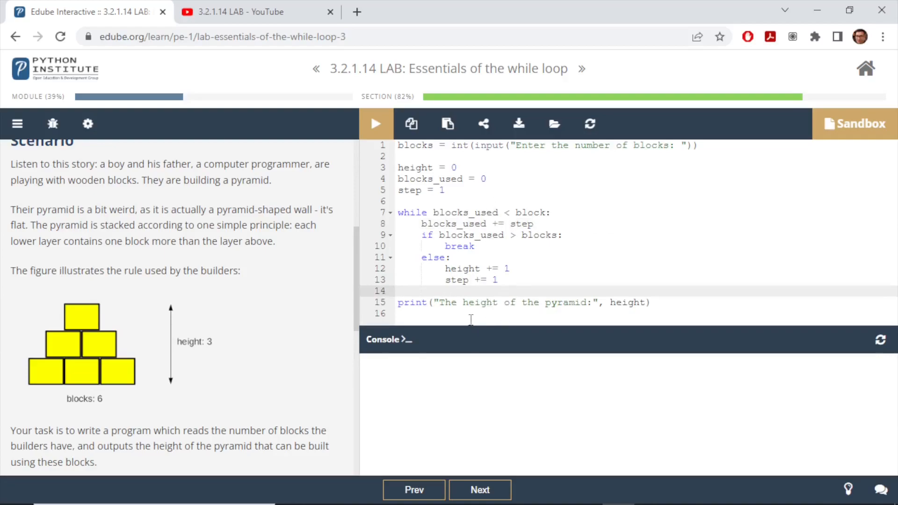
Run with input 6, hit a NameError, and correct 'block' to 'blocks' in the while condition.
scroll(down, 3)
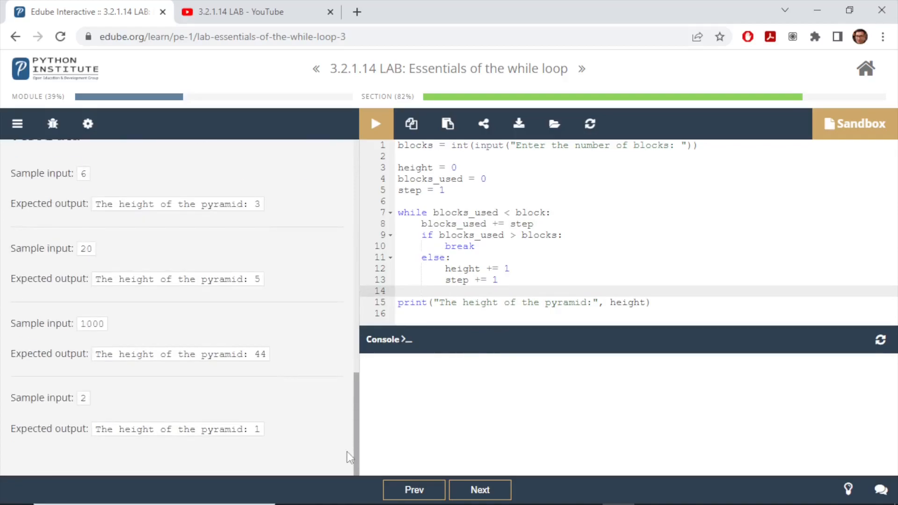
scroll(up, 3)
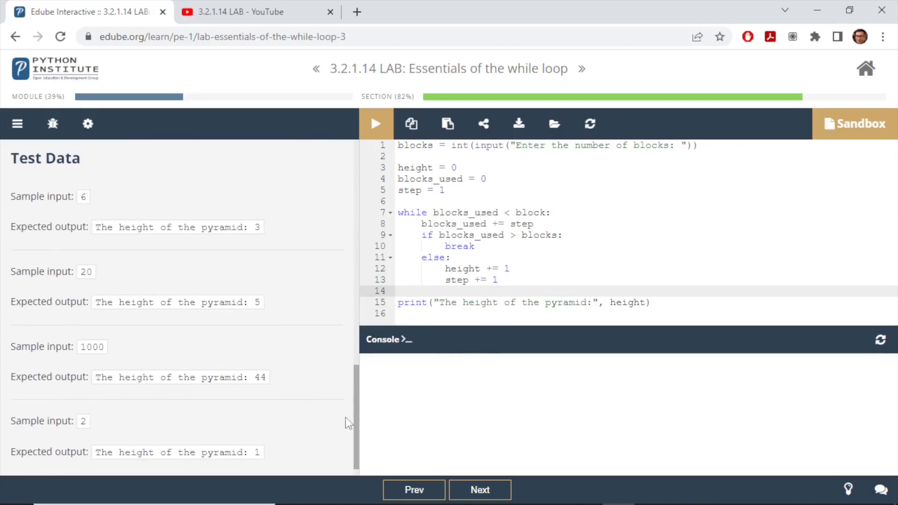
click(376, 124)
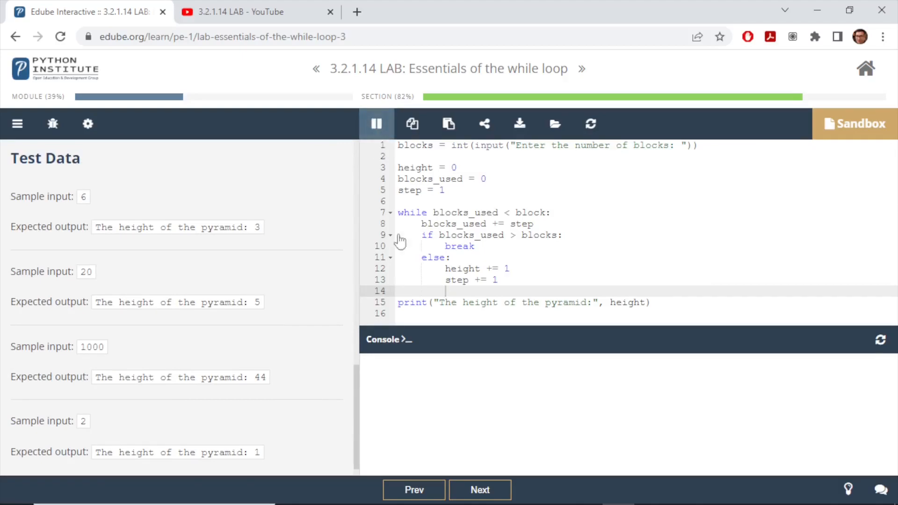
click(376, 123)
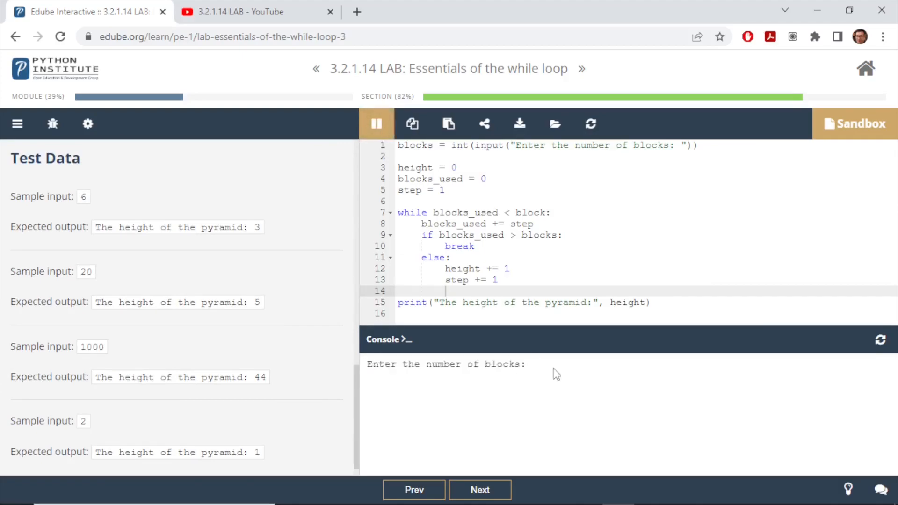
text(6)
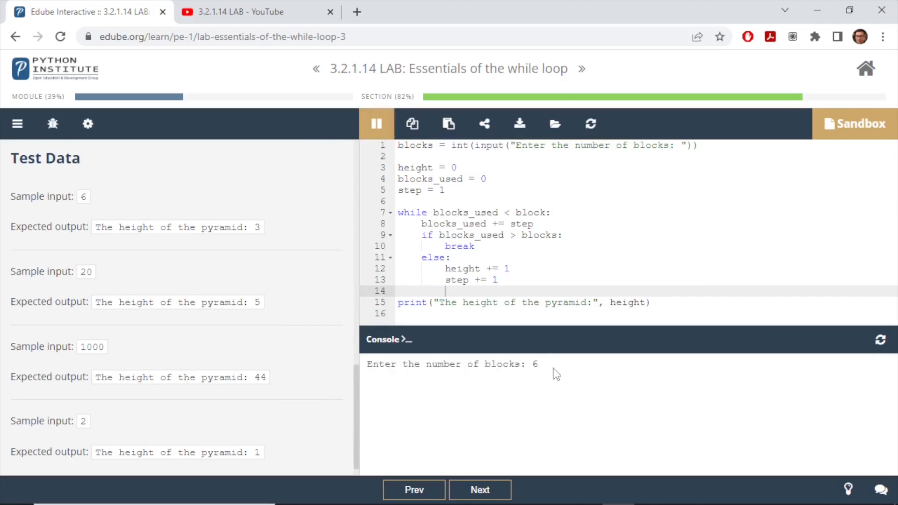
click(376, 123)
text(s)
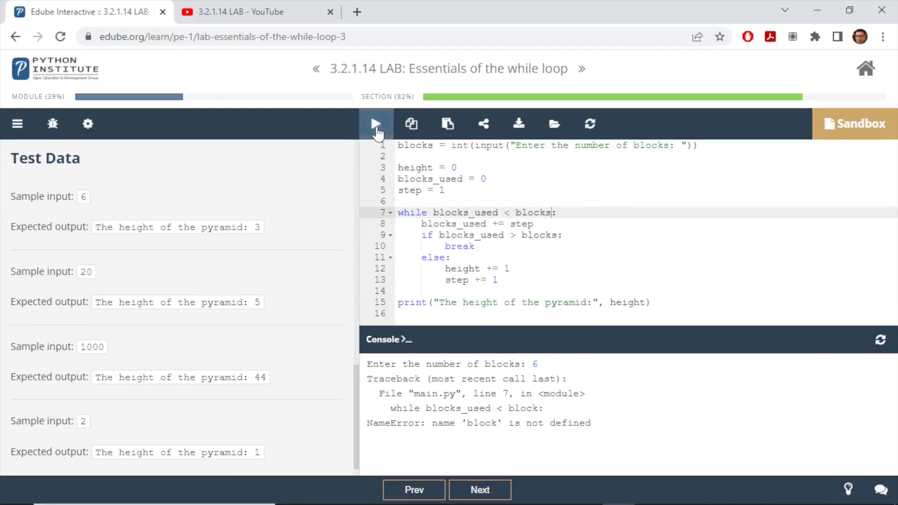
Run again with 6 blocks, printing 'The height of the pyramid: 3'.
click(376, 124)
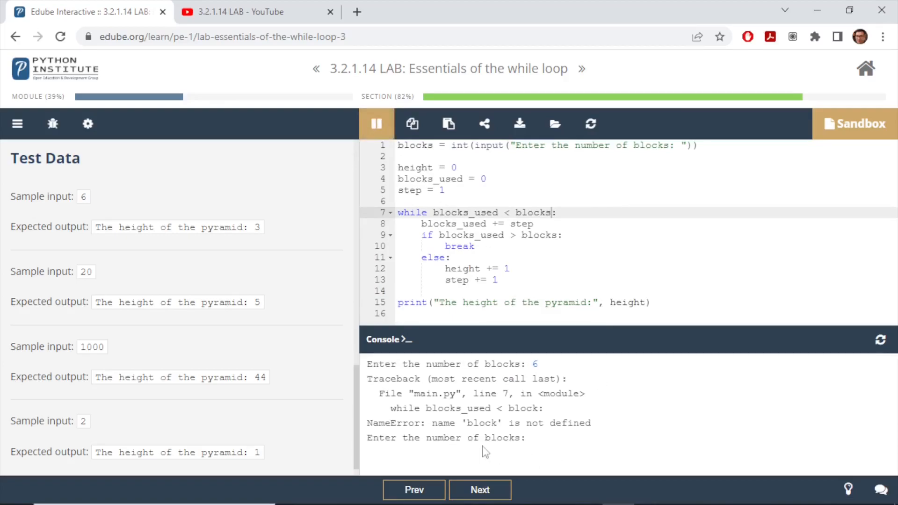
text(6)
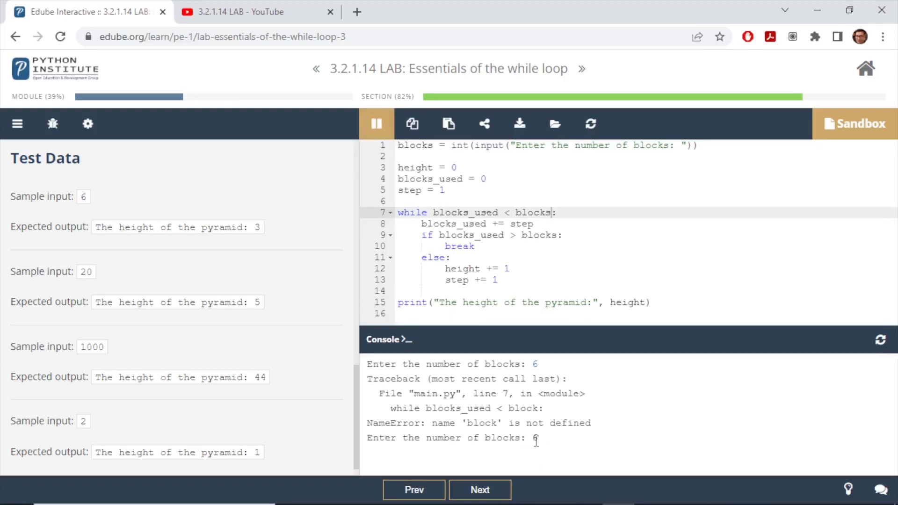
key(Return)
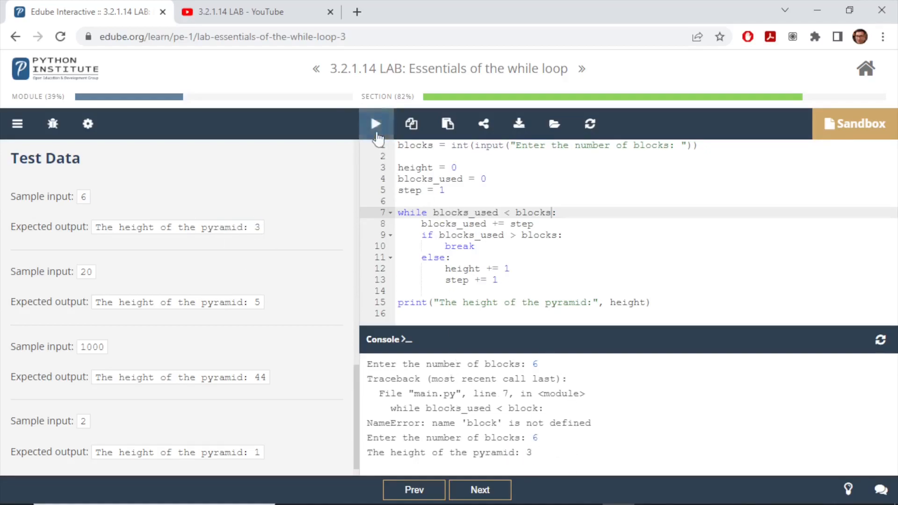
Run the program with the remaining samples 20, 1000 and 2, getting heights 5, 44 and 1.
click(376, 123)
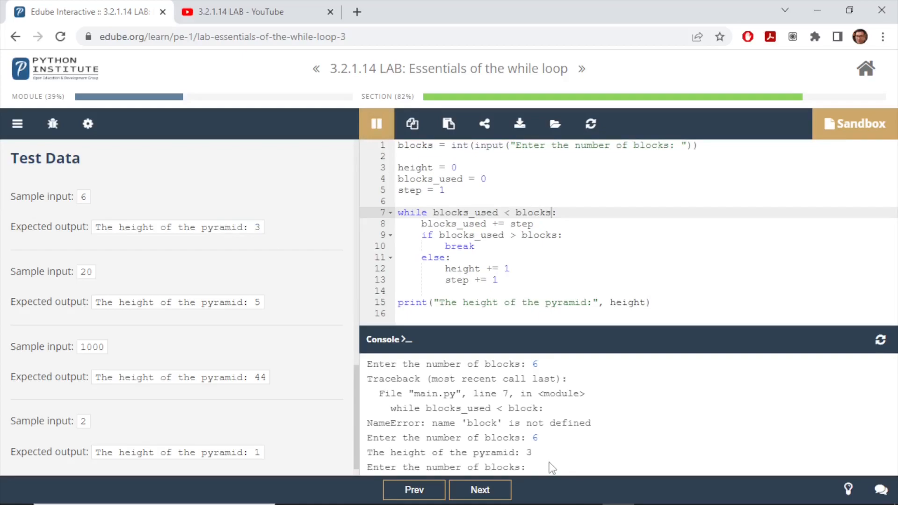
text(2)
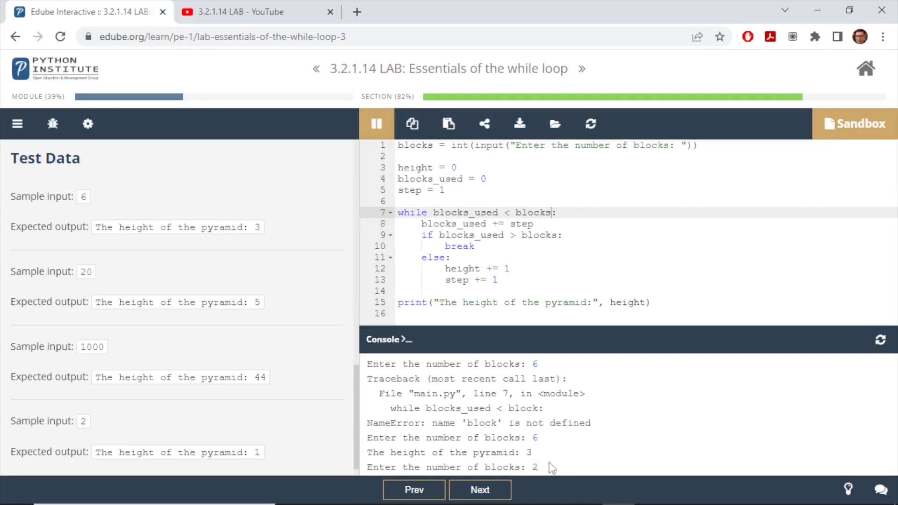
click(376, 123)
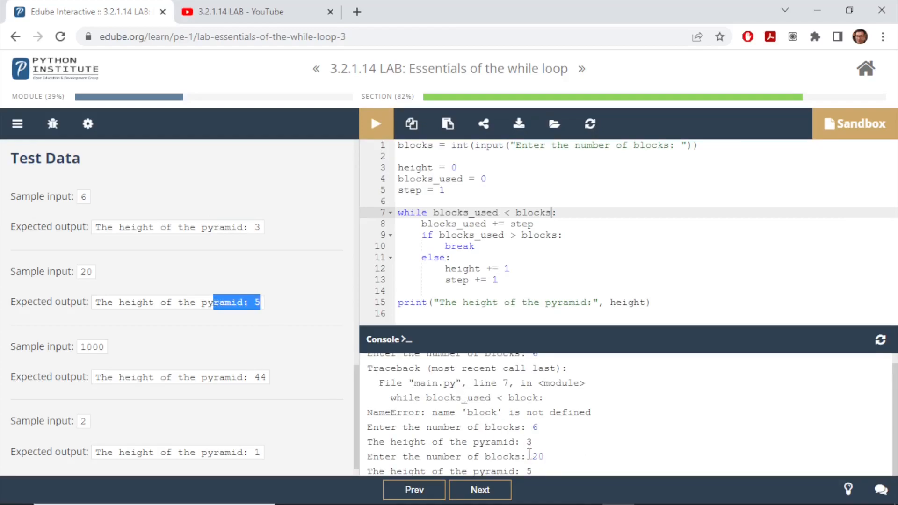
click(376, 123)
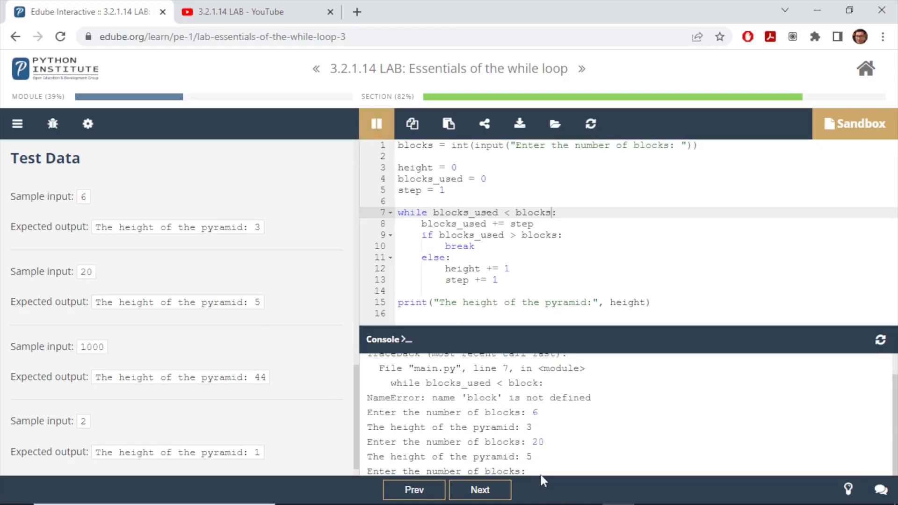
click(376, 124)
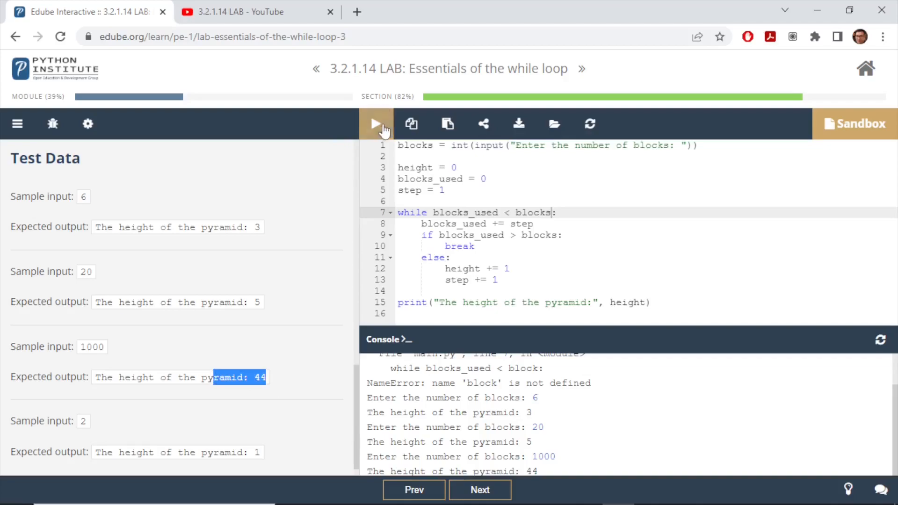
click(376, 124)
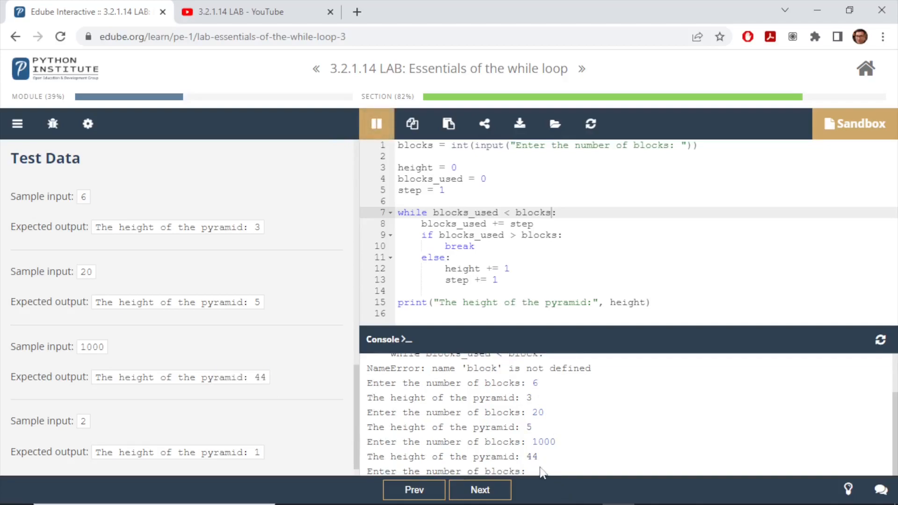
click(376, 123)
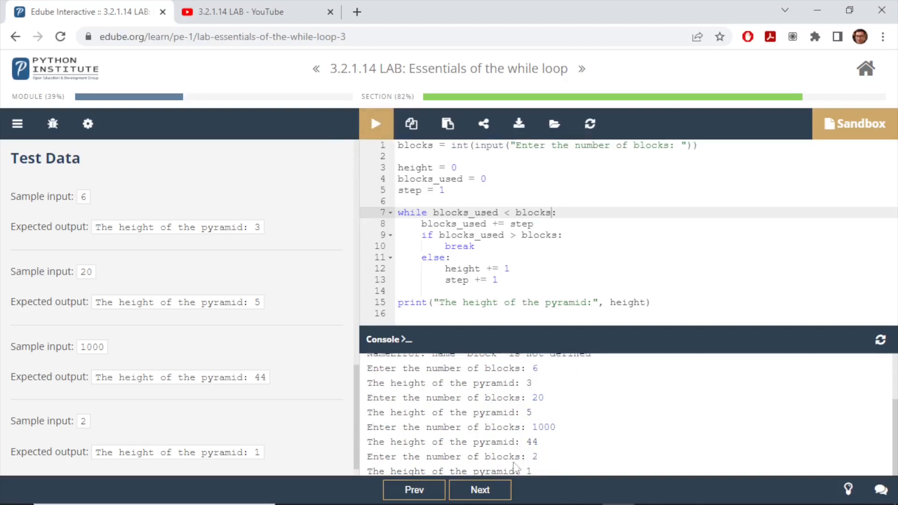
double_click(223, 452)
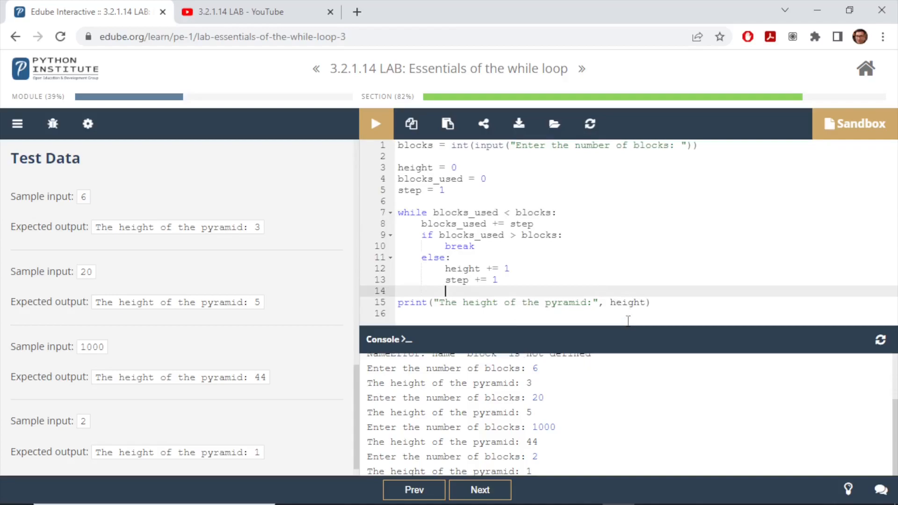
mouse_move(596, 253)
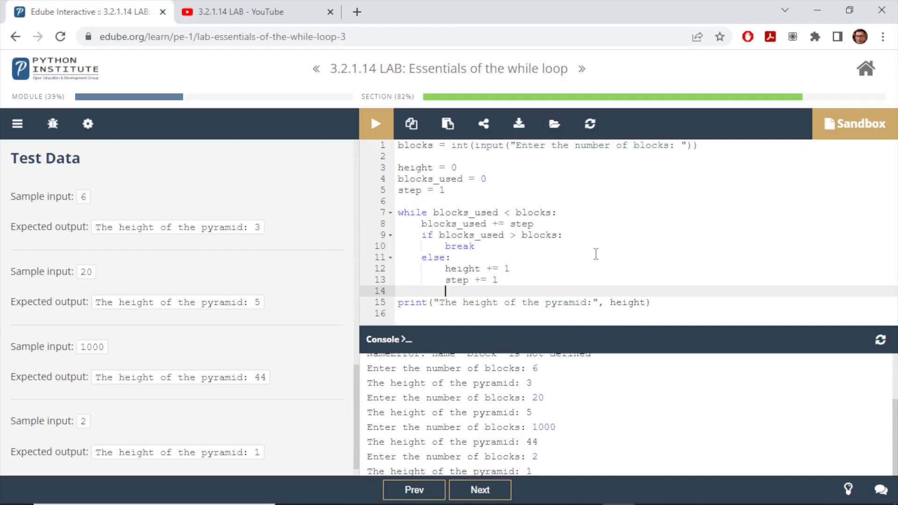
mouse_move(659, 317)
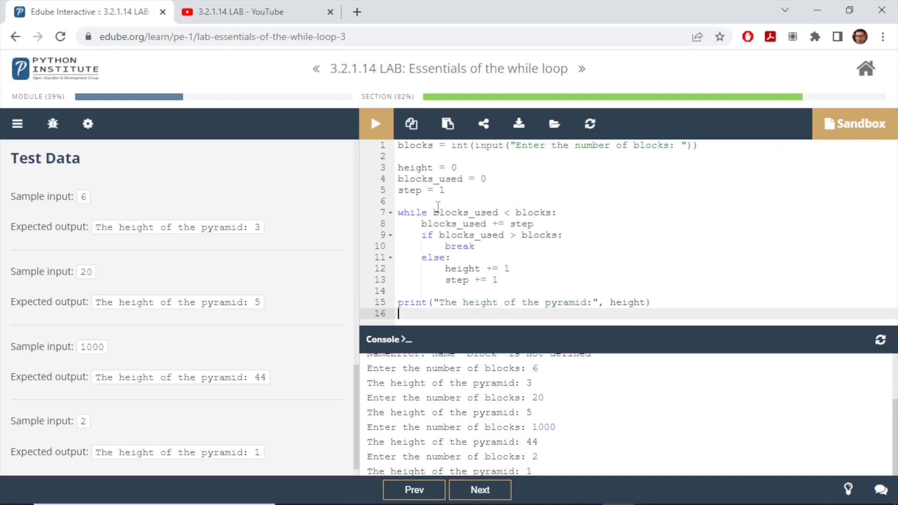
mouse_move(465, 280)
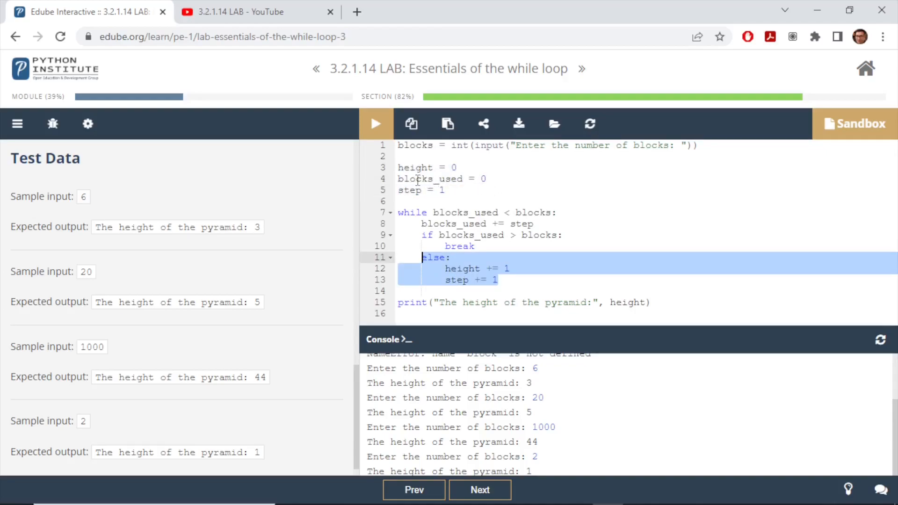
click(486, 178)
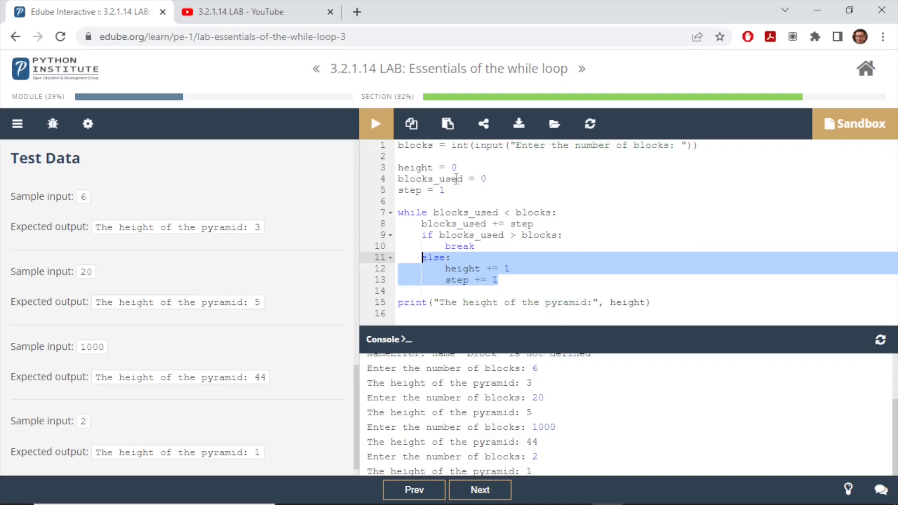
Delete the if/else block and blocks_used lines, leaving an incomplete 'while < blocks:' condition.
click(414, 145)
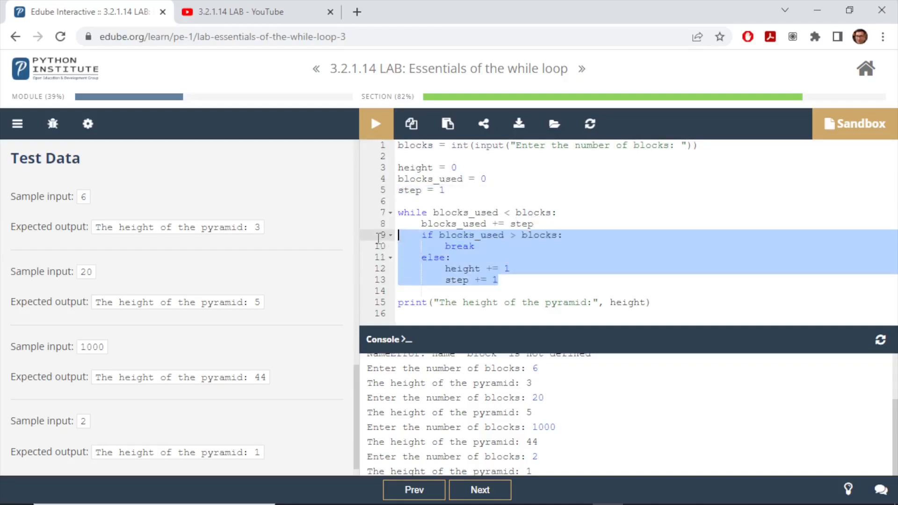
key(Delete)
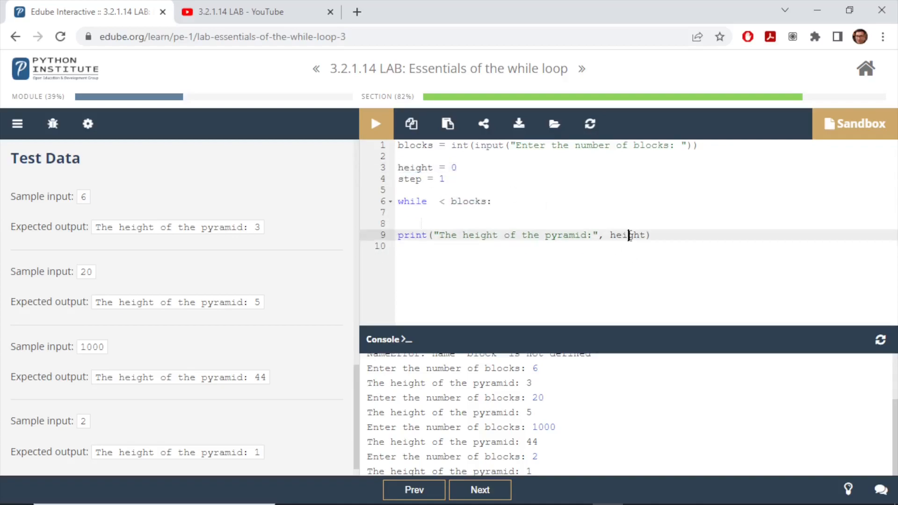
click(458, 168)
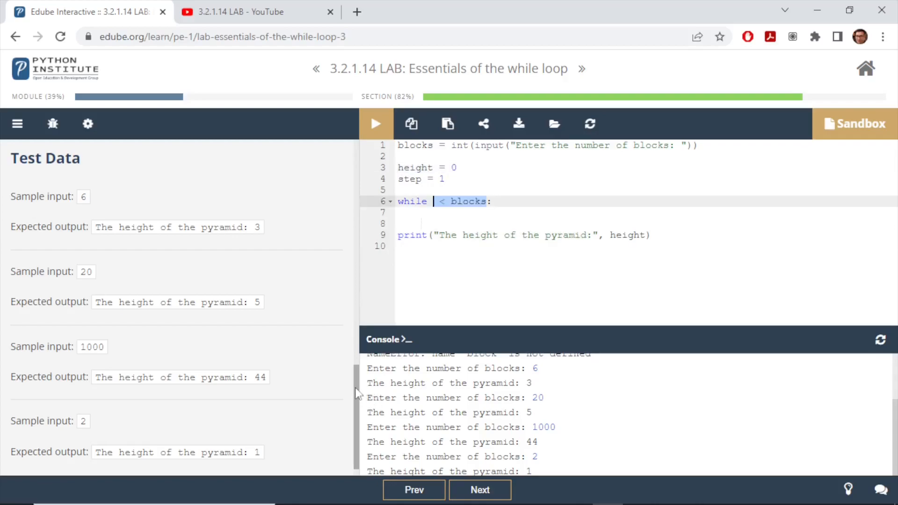
Scroll the instructions back up to the six-block, three-layer pyramid figure.
scroll(up, 3)
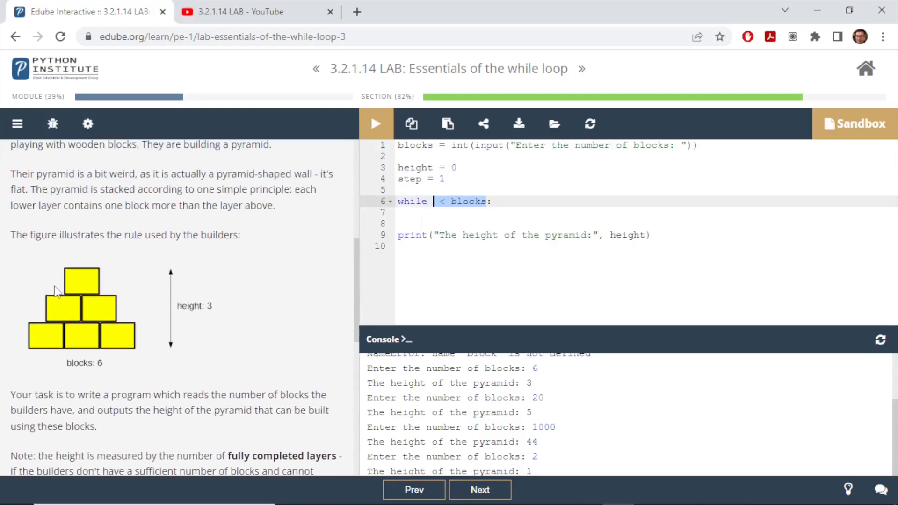
mouse_move(72, 301)
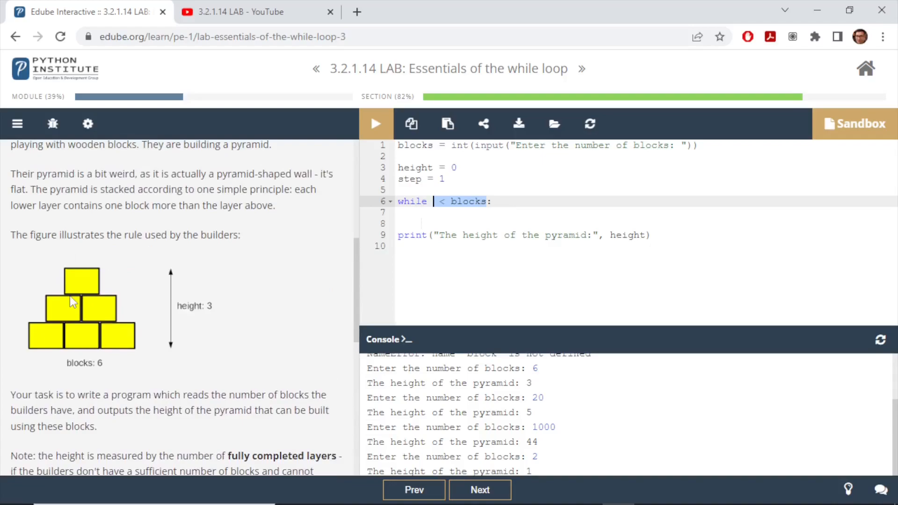
mouse_move(102, 278)
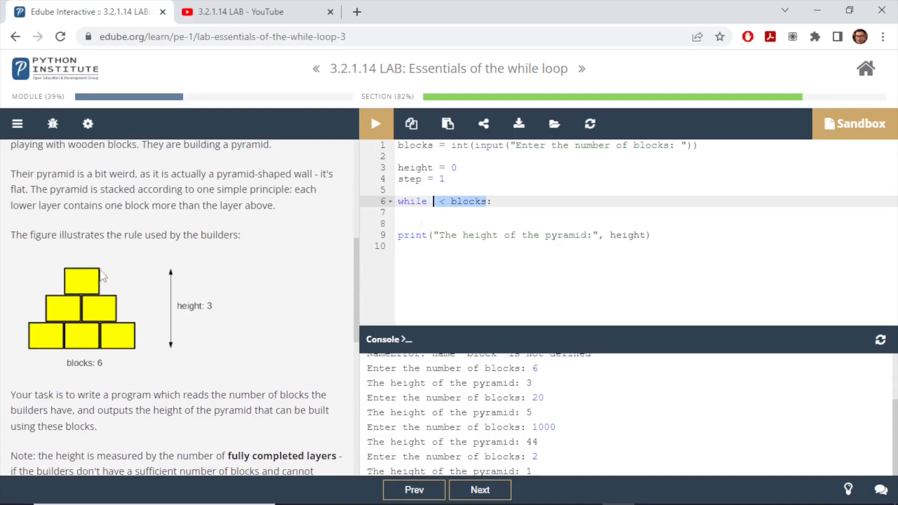
mouse_move(106, 292)
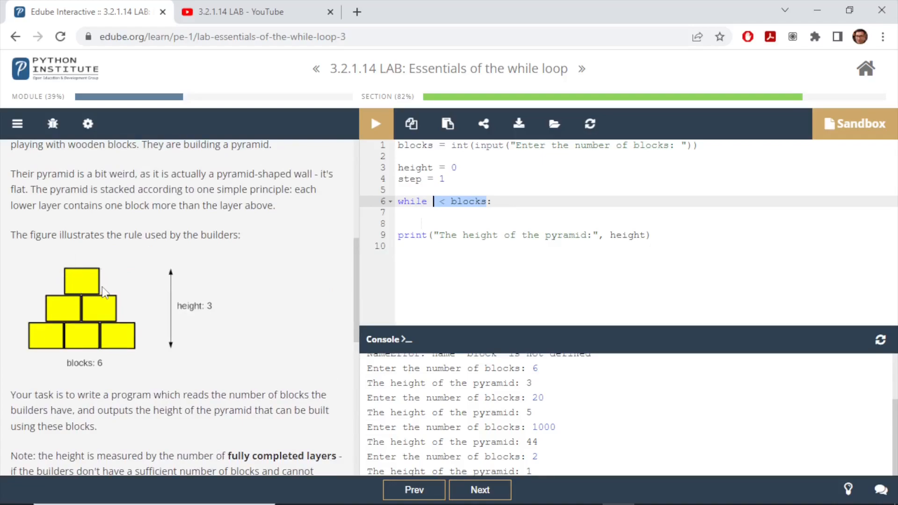
mouse_move(110, 308)
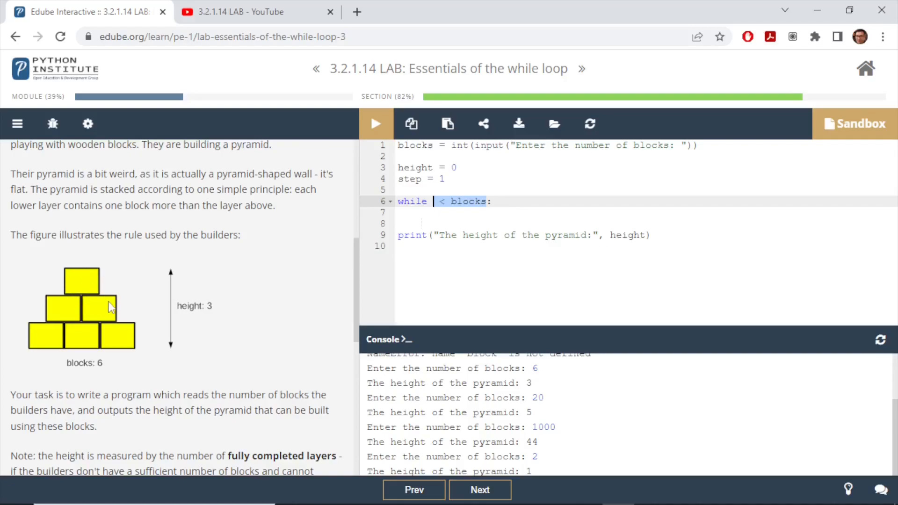
mouse_move(110, 278)
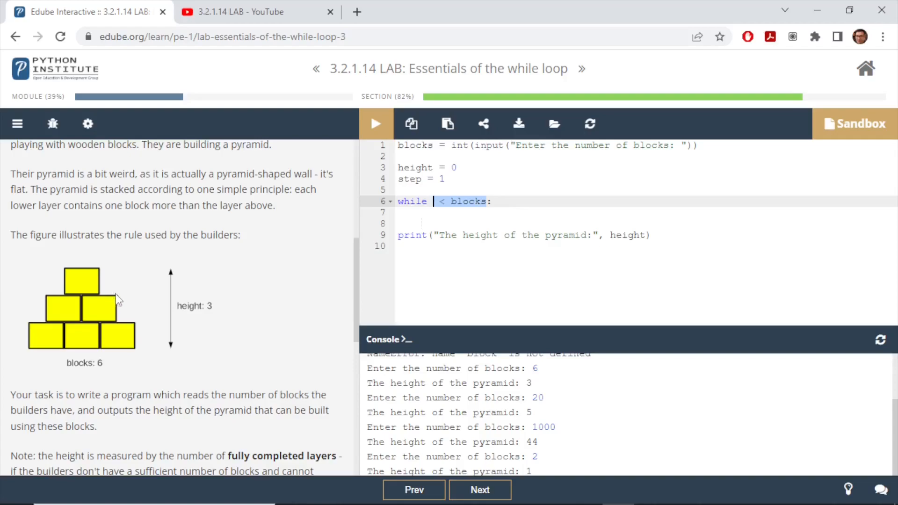
mouse_move(126, 319)
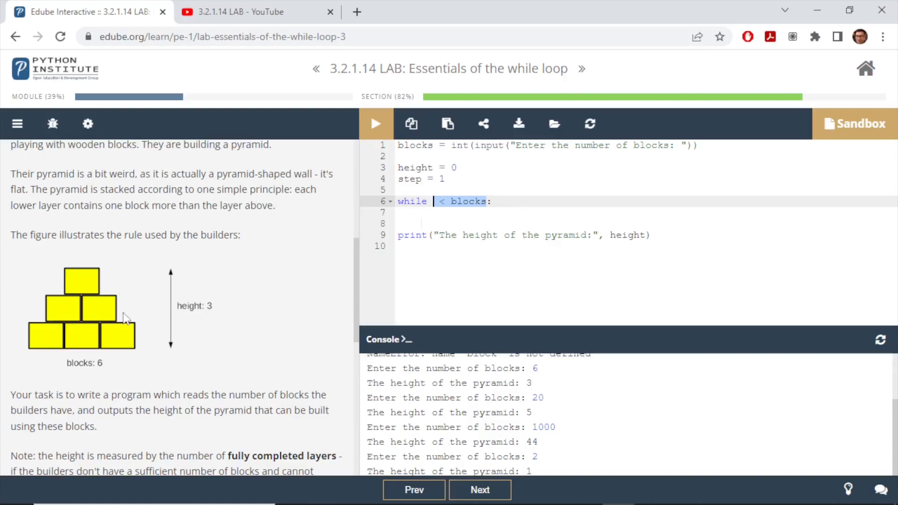
mouse_move(111, 285)
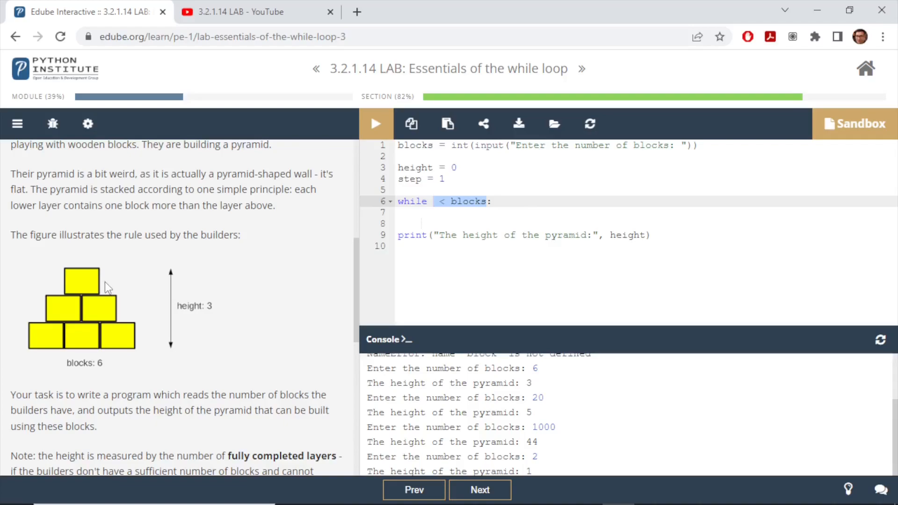
mouse_move(135, 263)
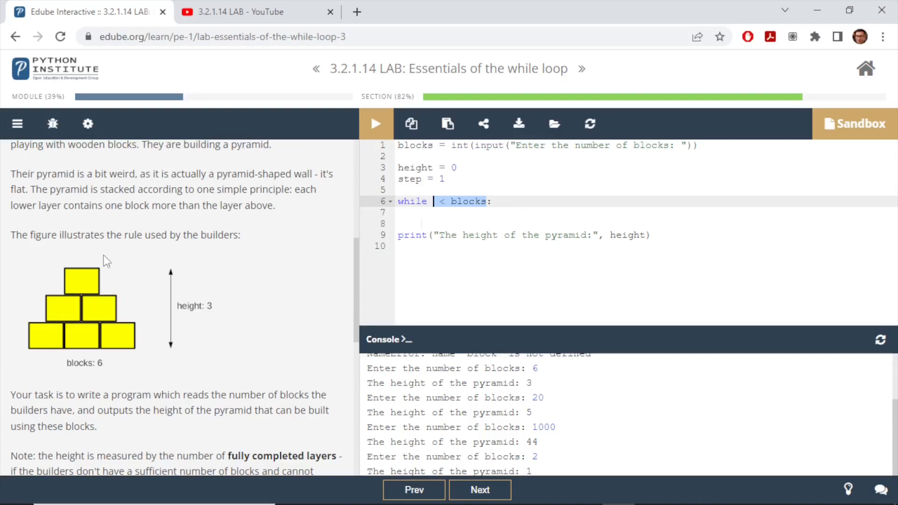
mouse_move(114, 311)
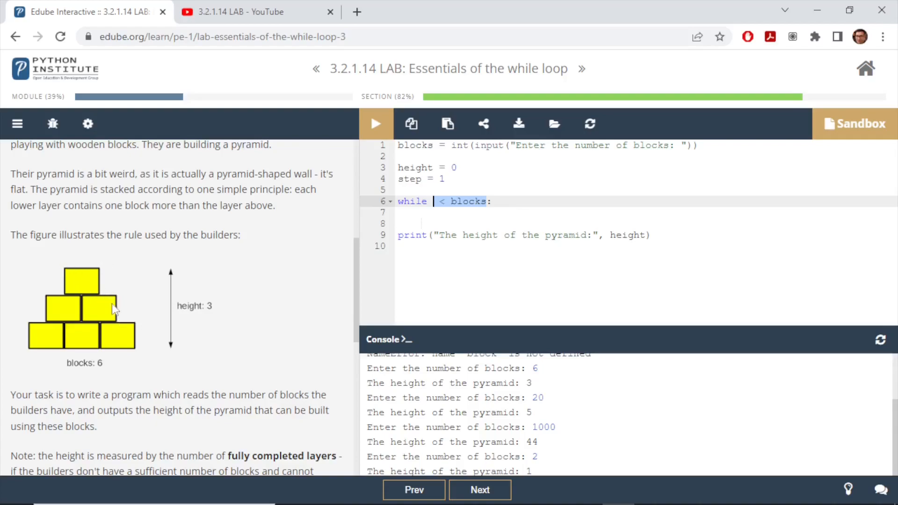
mouse_move(116, 317)
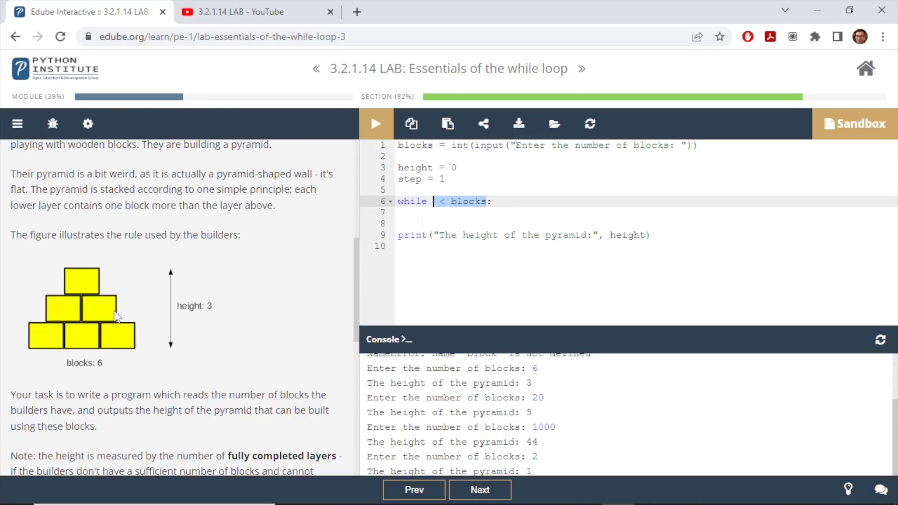
mouse_move(160, 335)
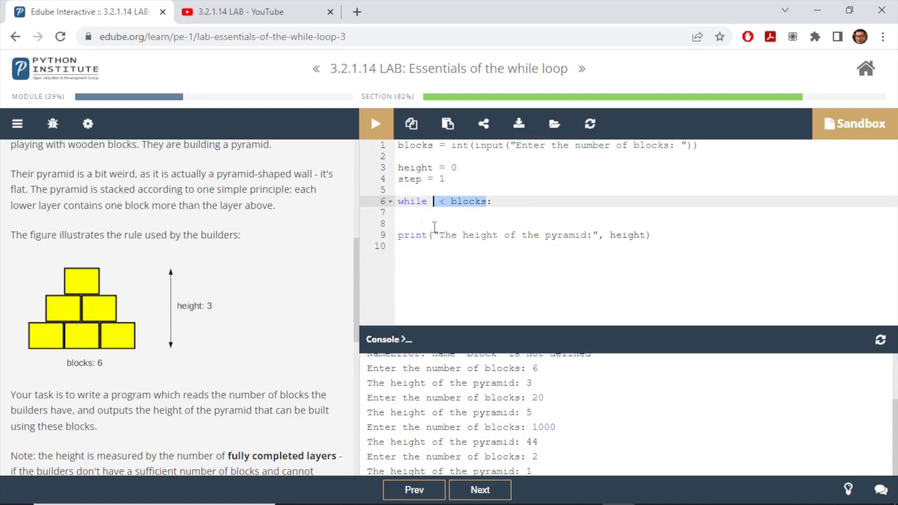
Rewrite the loop as 'while blocks > height:' with body line height += 1.
text(blocks >)
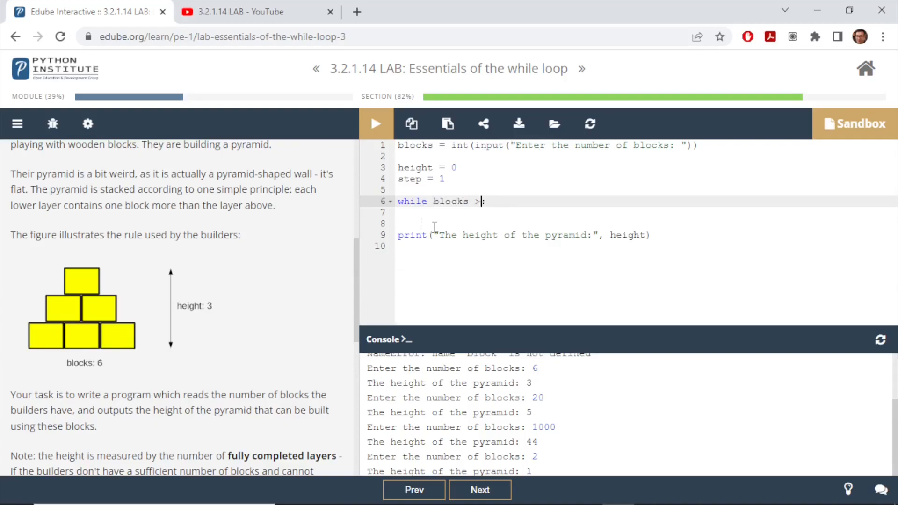
text(height)
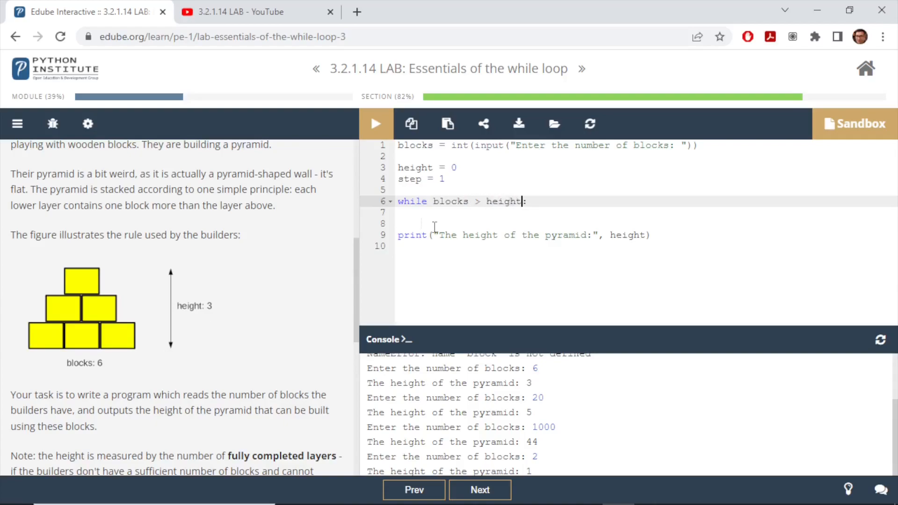
key(enter)
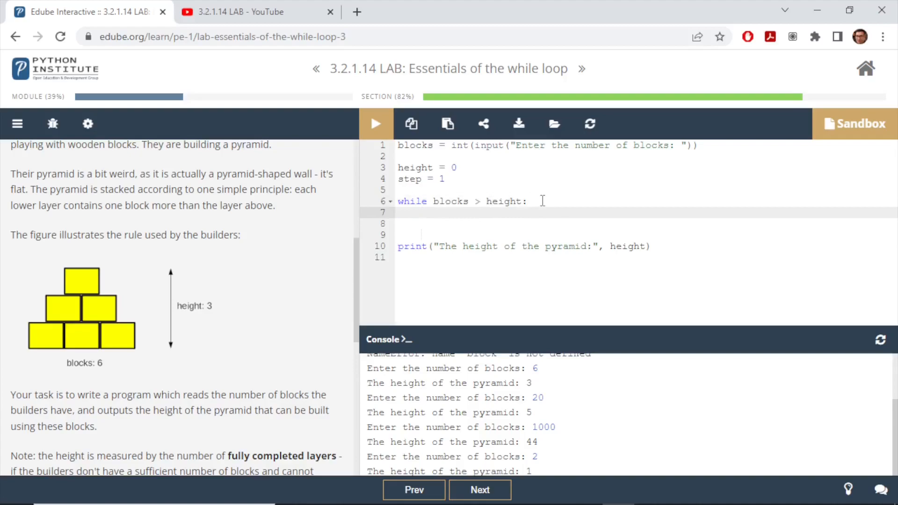
text(height +=)
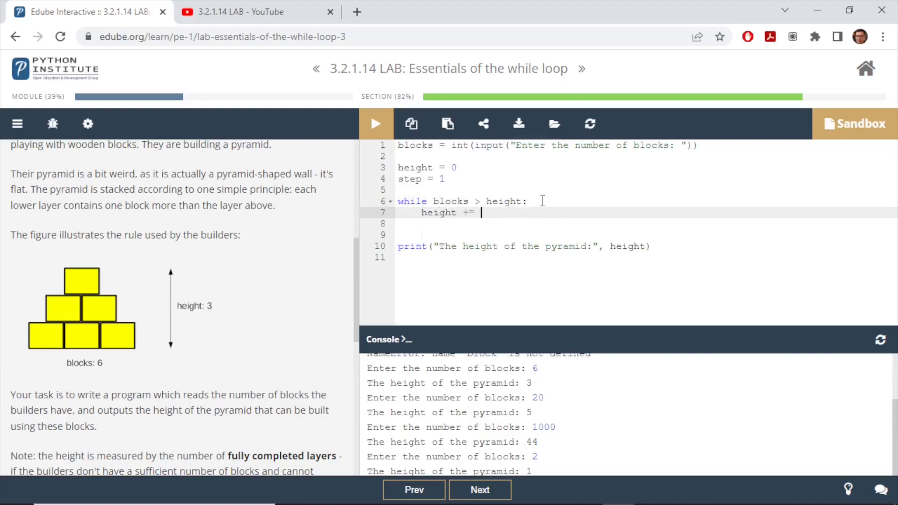
text(1)
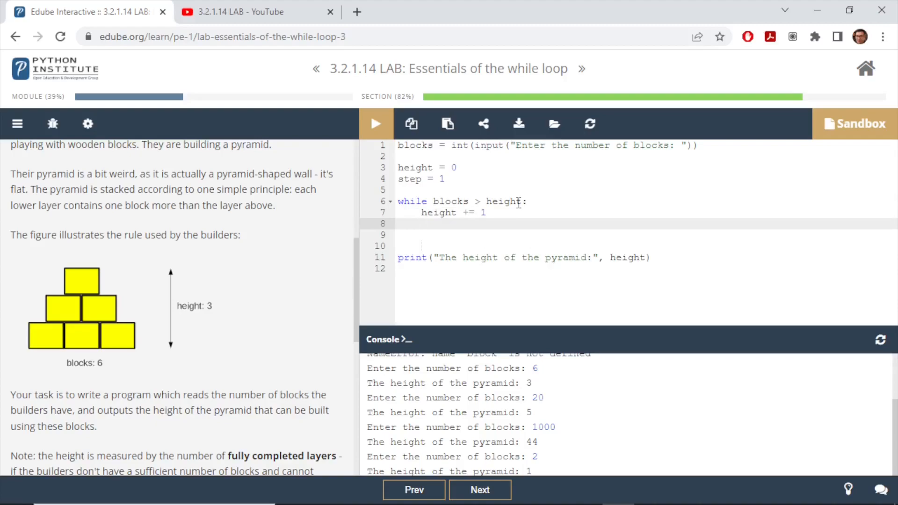
double_click(438, 212)
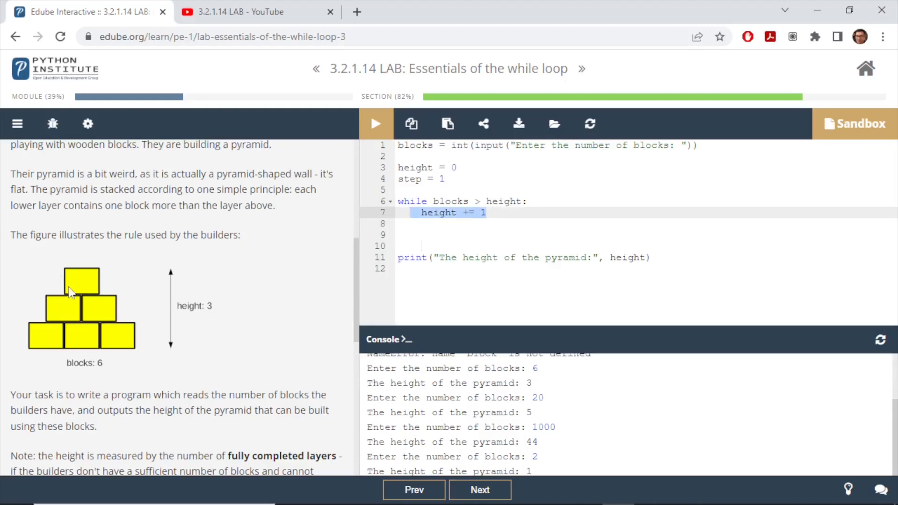
mouse_move(184, 413)
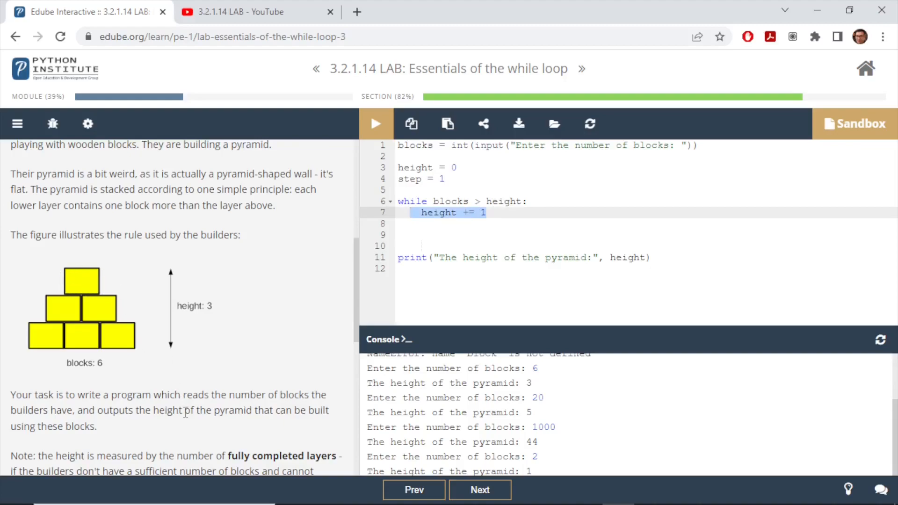
Check the first sample input, then start the 'blocks -= height' update line.
scroll(down, 3)
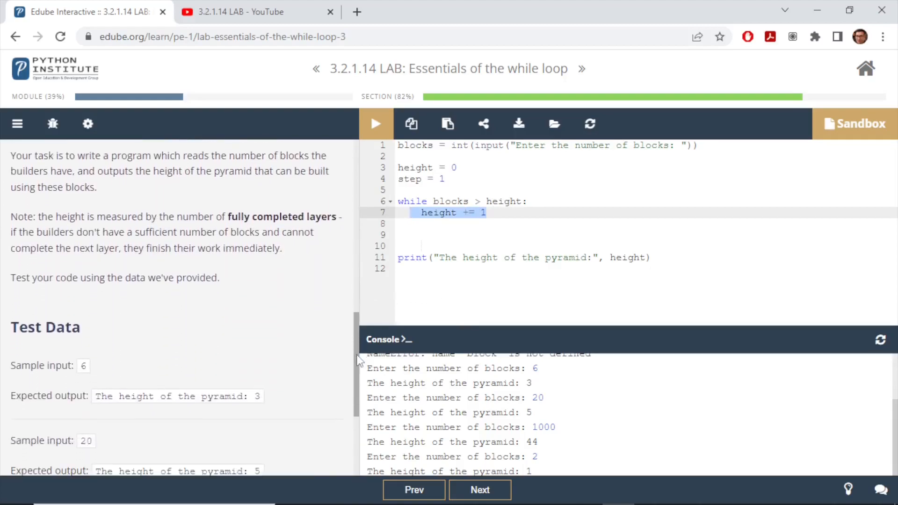
double_click(42, 366)
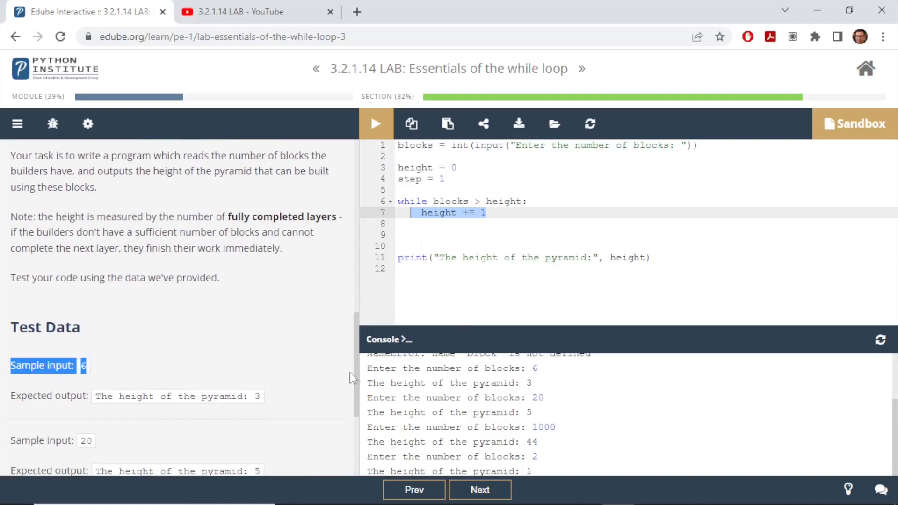
scroll(up, 3)
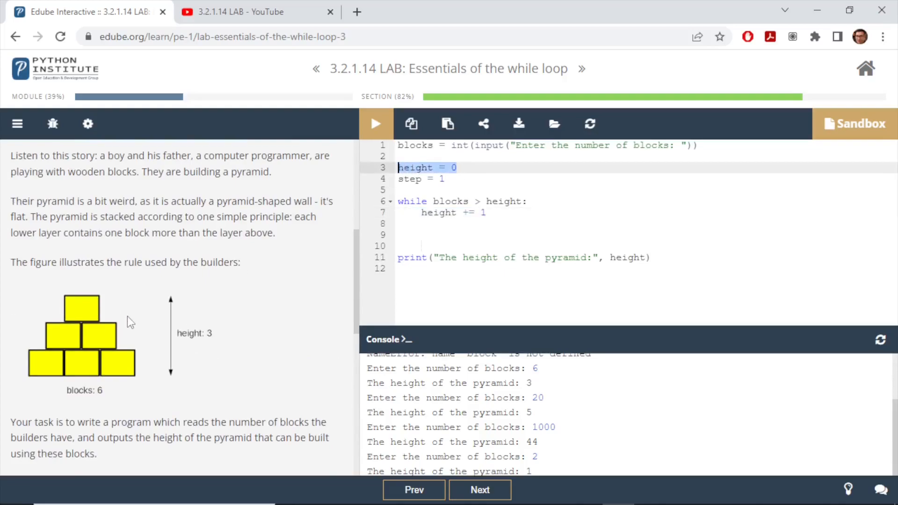
mouse_move(37, 320)
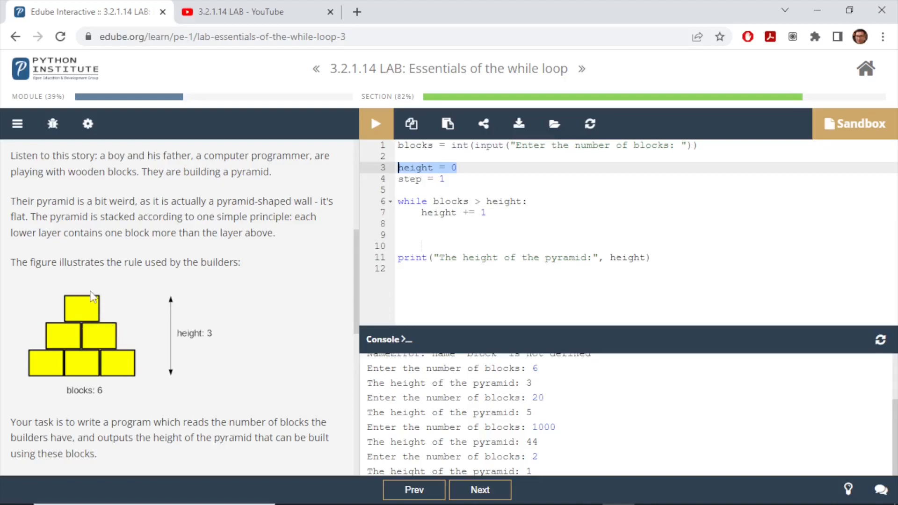
click(485, 213)
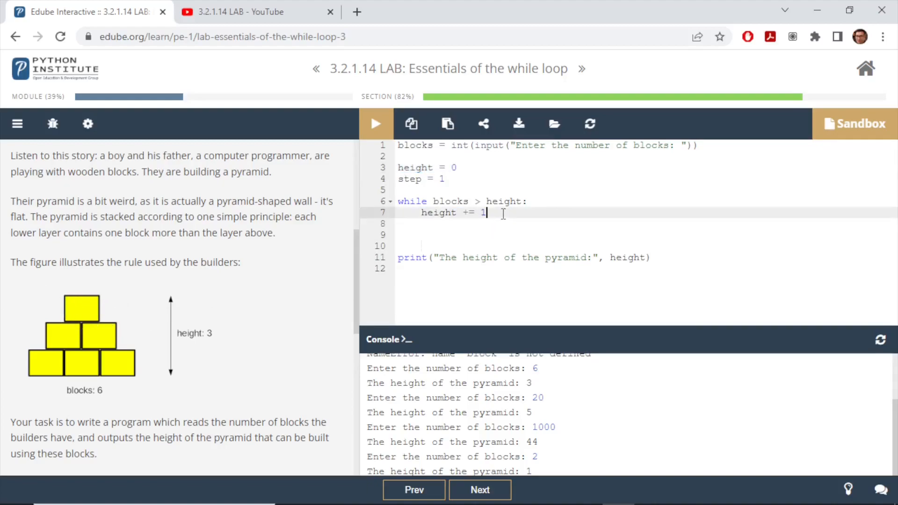
text(blocks)
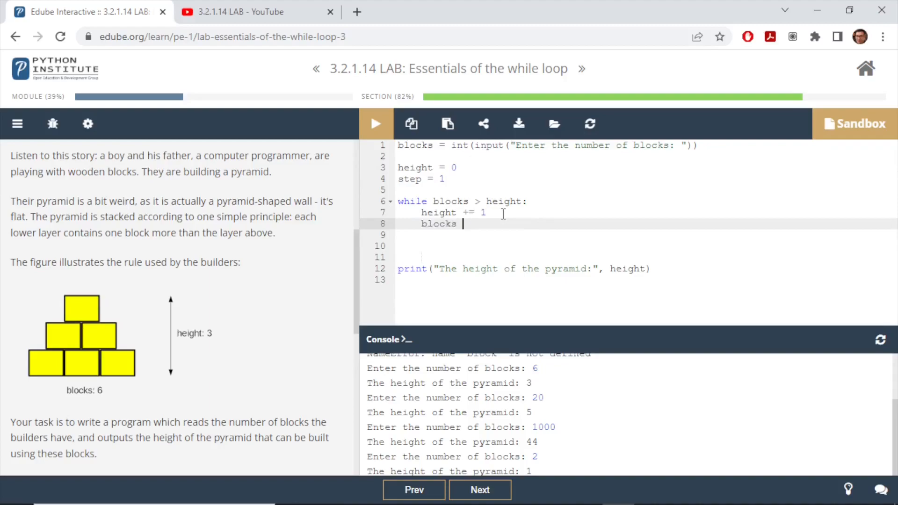
text(-+ height)
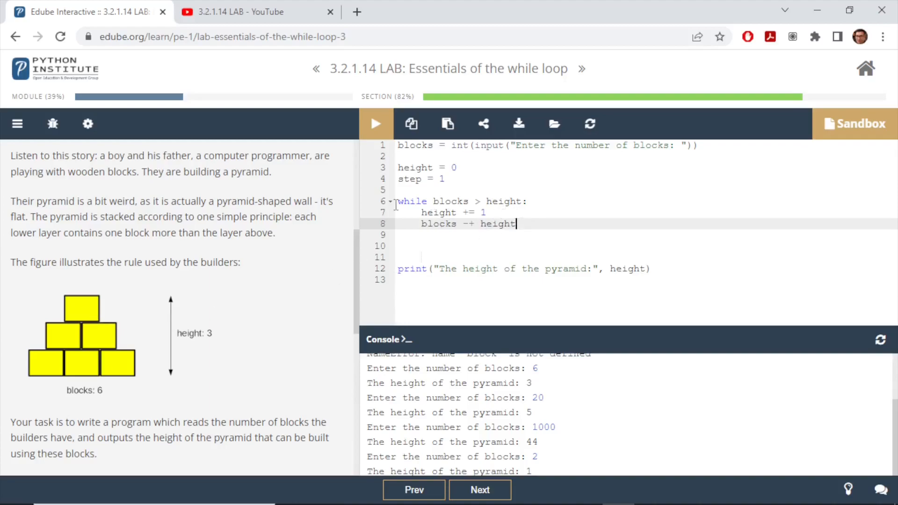
mouse_move(83, 308)
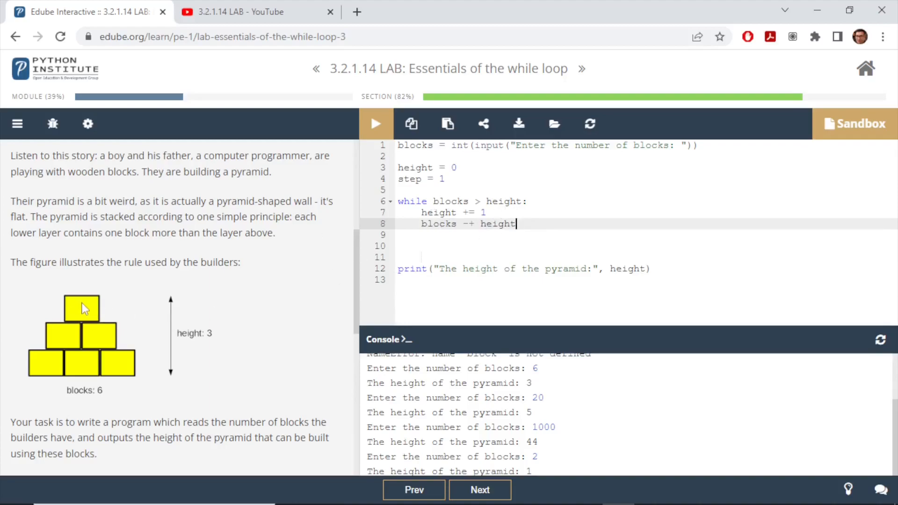
mouse_move(81, 305)
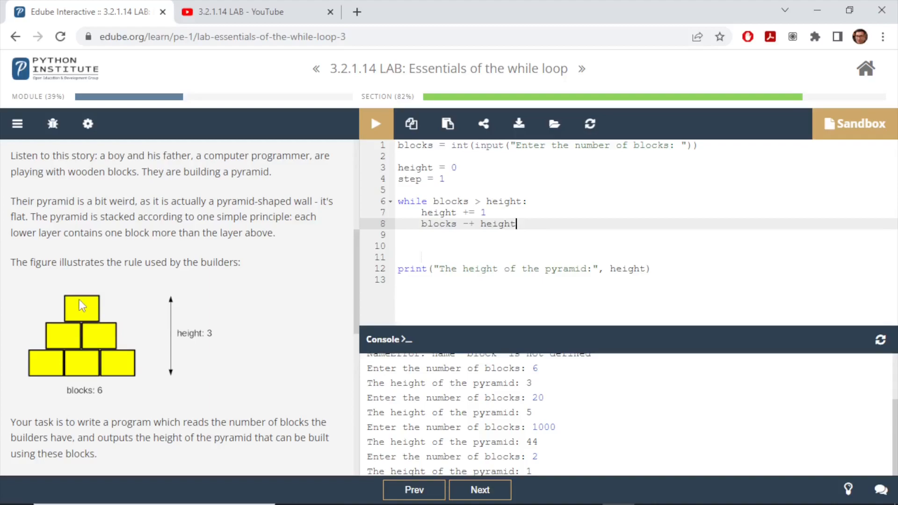
mouse_move(103, 340)
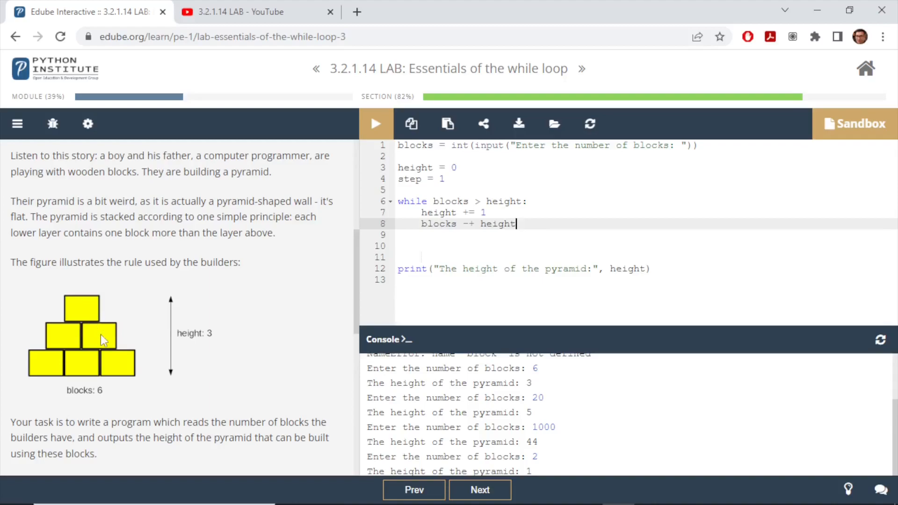
mouse_move(97, 337)
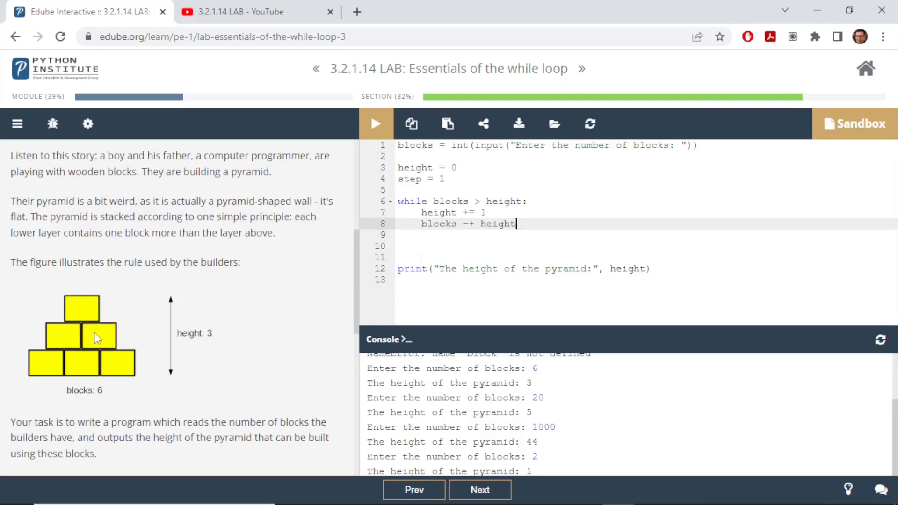
mouse_move(503, 229)
text(=)
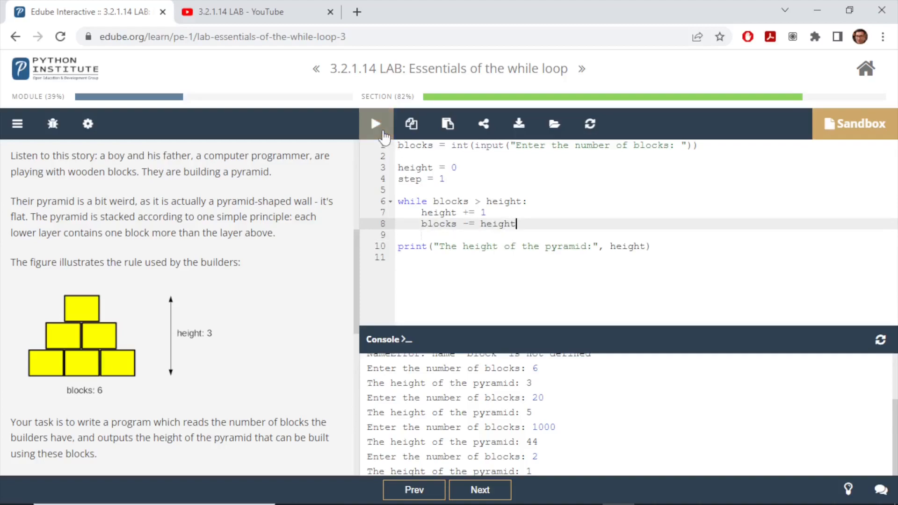
Run the loop program with inputs 6, 20, 1000, 2, then 1 and 0, confirming heights 3, 5, 44, 1, 1, 0.
click(376, 124)
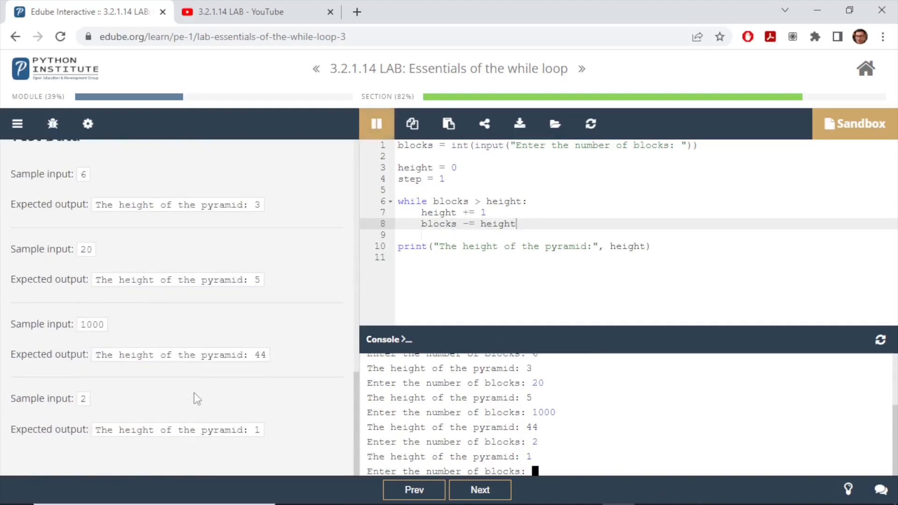
text(6)
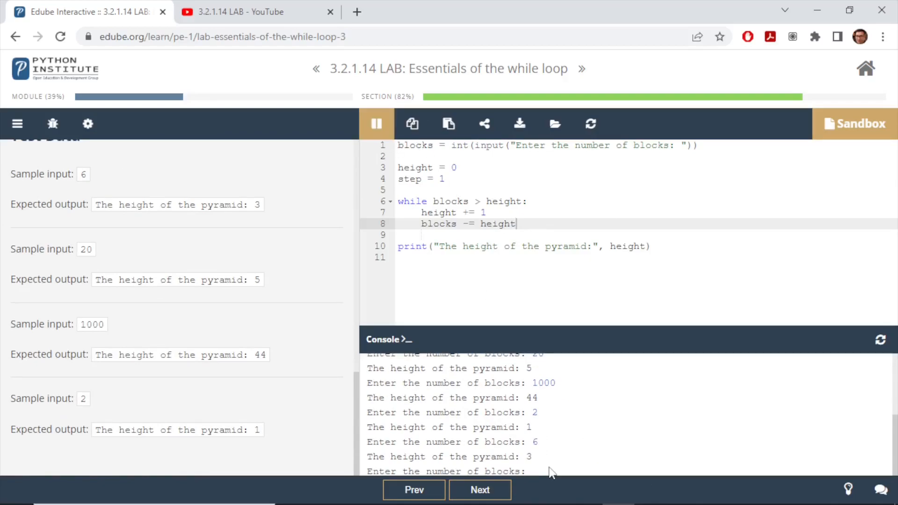
click(376, 123)
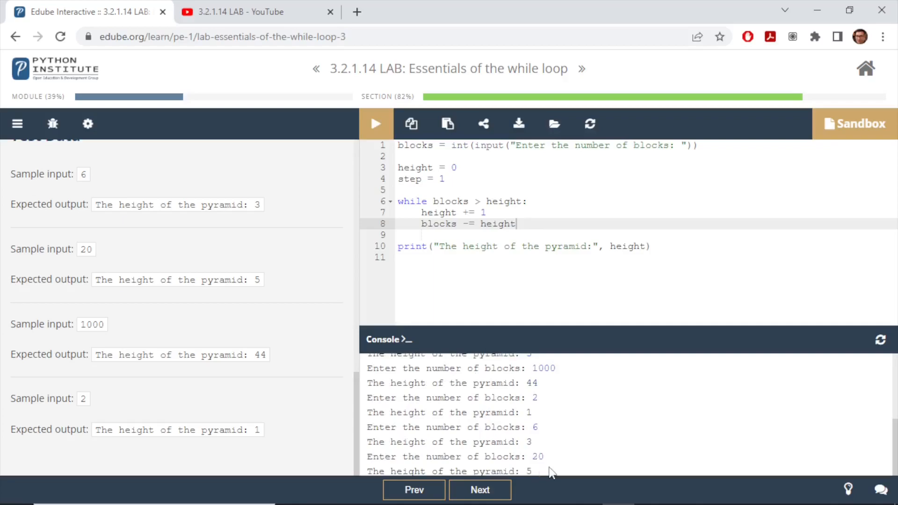
click(376, 123)
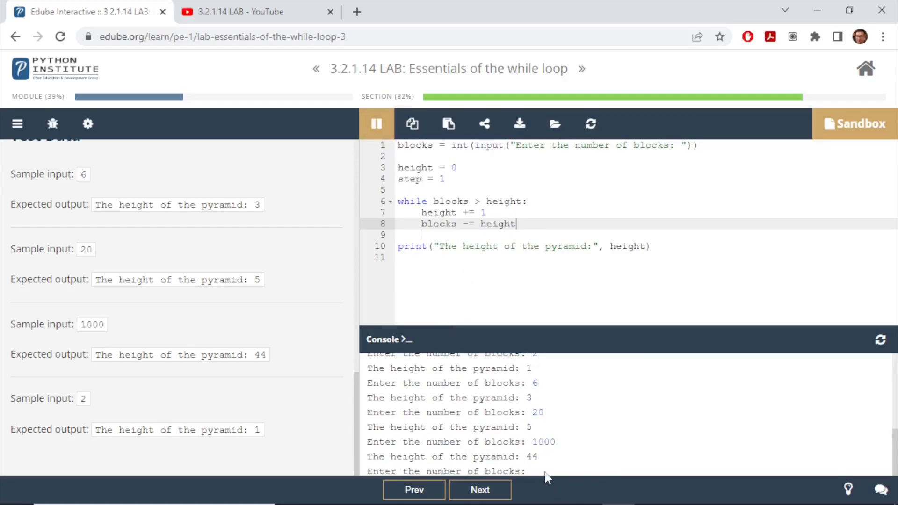
click(376, 123)
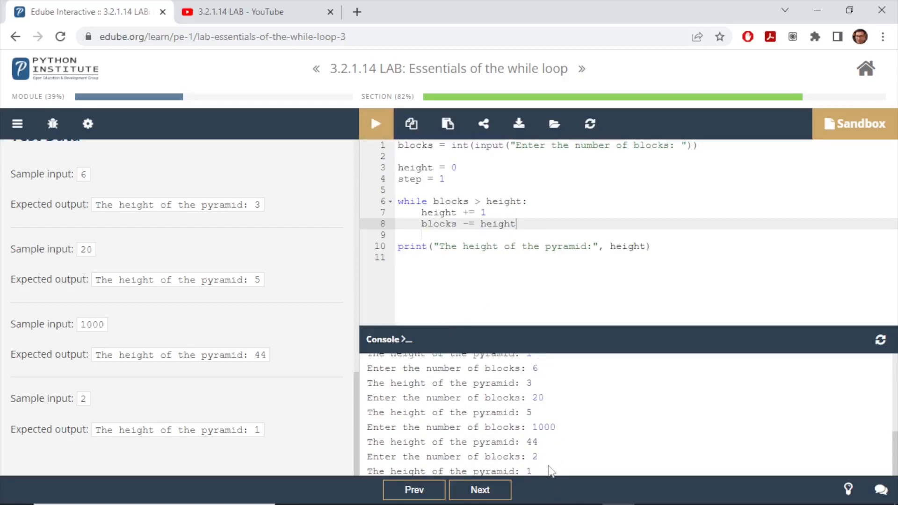
click(376, 123)
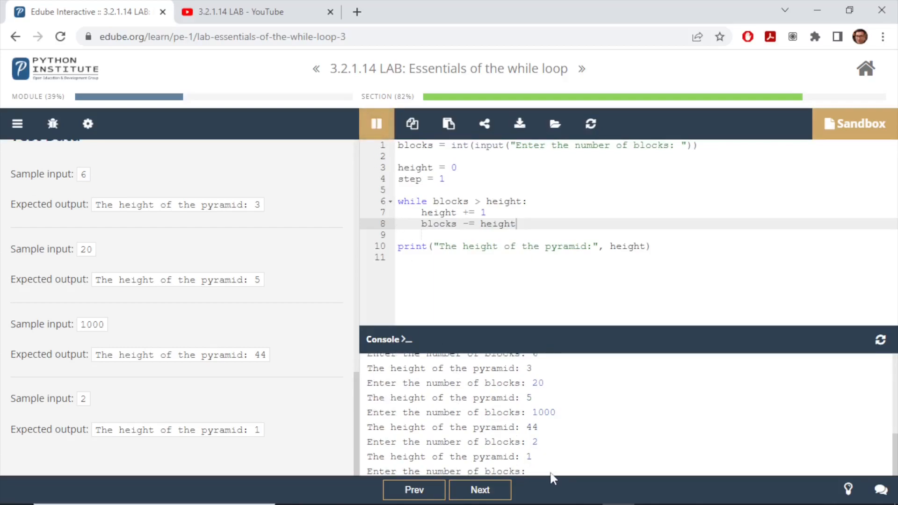
click(376, 123)
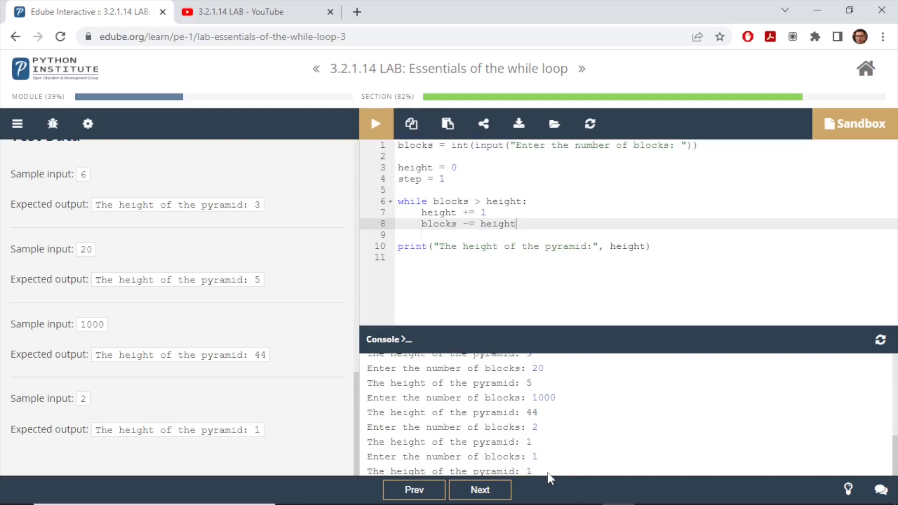
click(376, 124)
text(0)
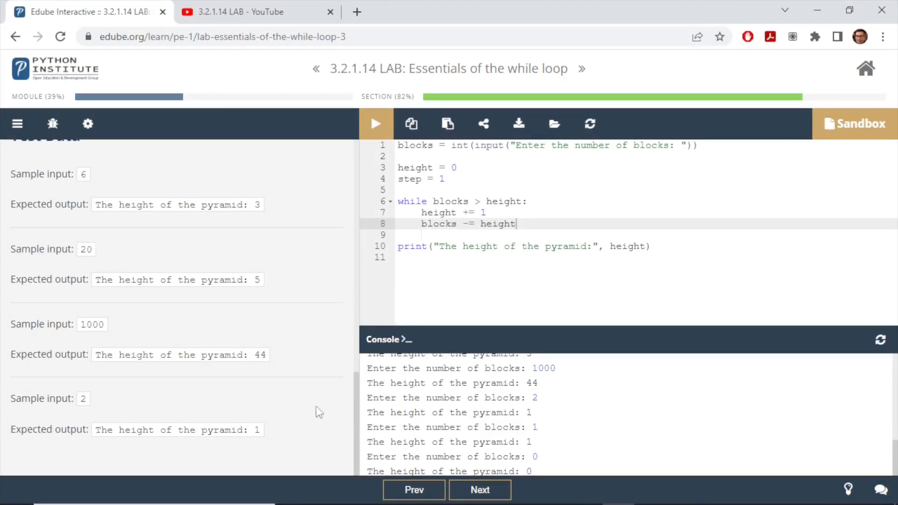
scroll(up, 3)
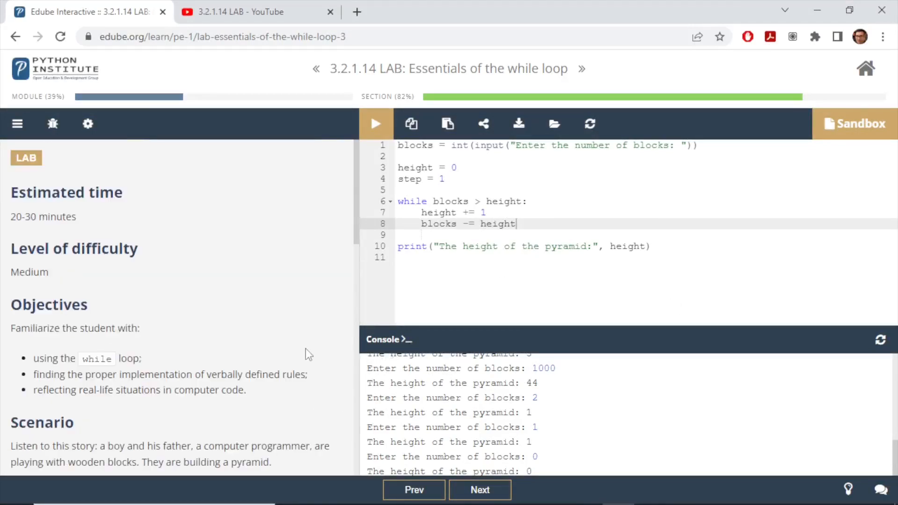